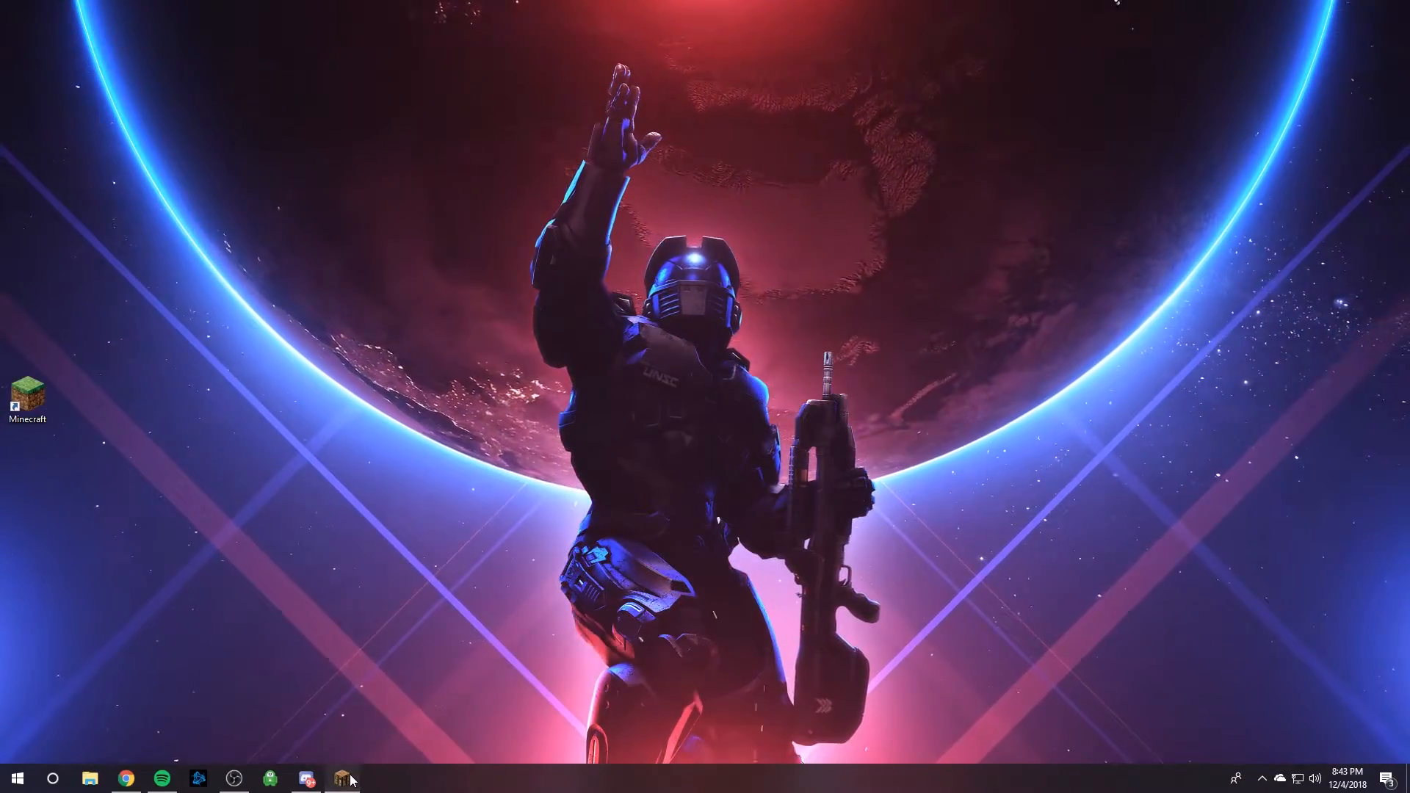
- View the server MOTDs in Minecraft, then switch to the MOTD generator page
click(340, 779)
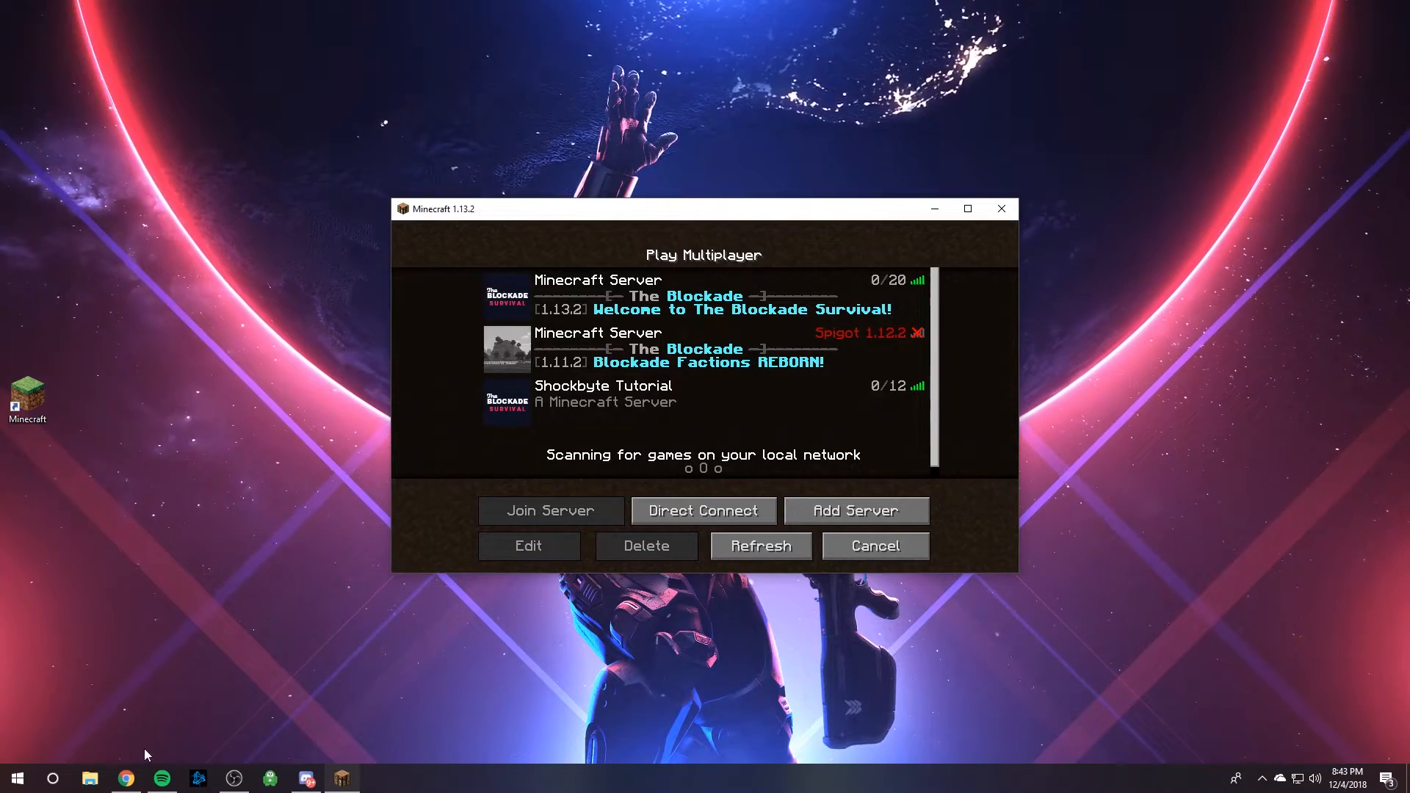
click(125, 778)
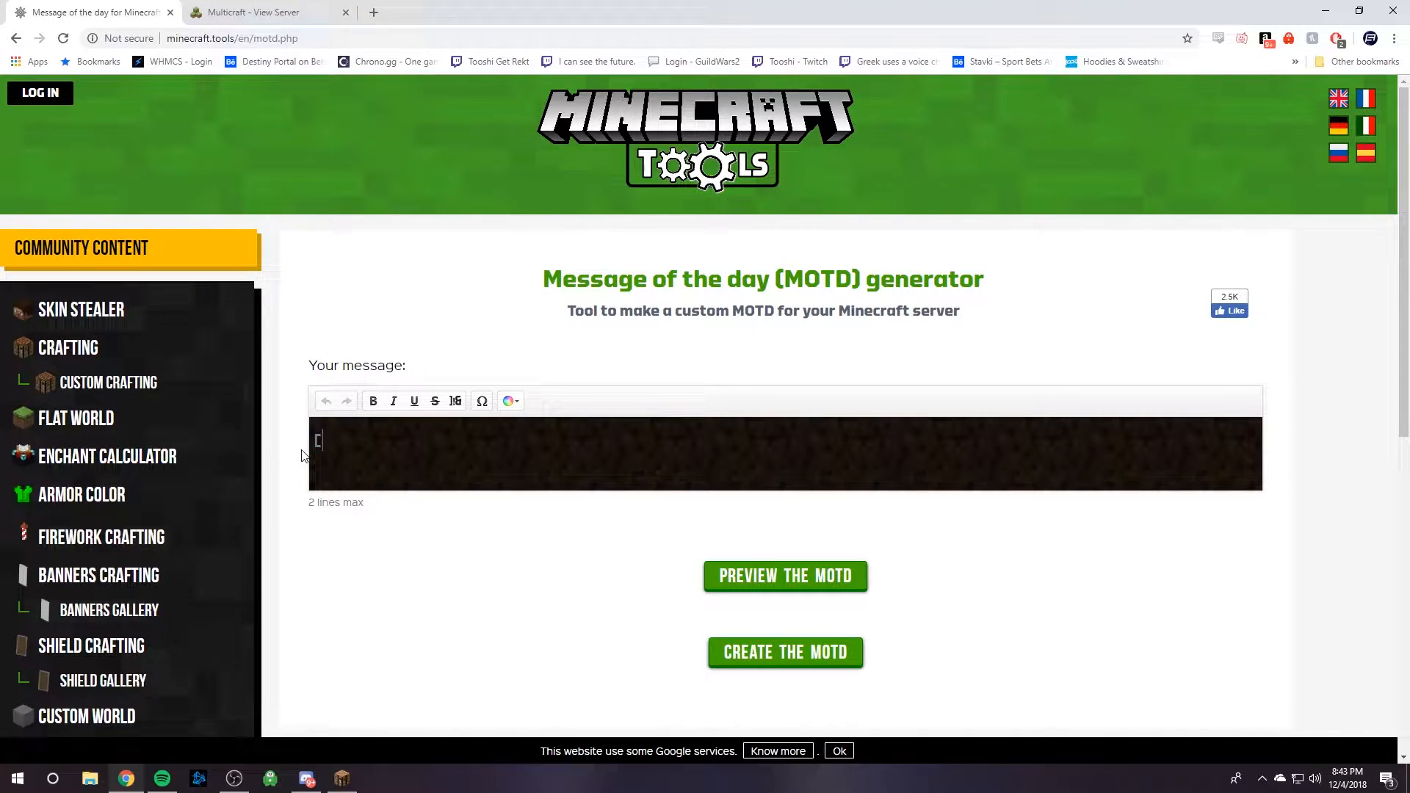
- Type the first line '[1.13.2] A COOL SERVER' in the message box
text([1.13.2)
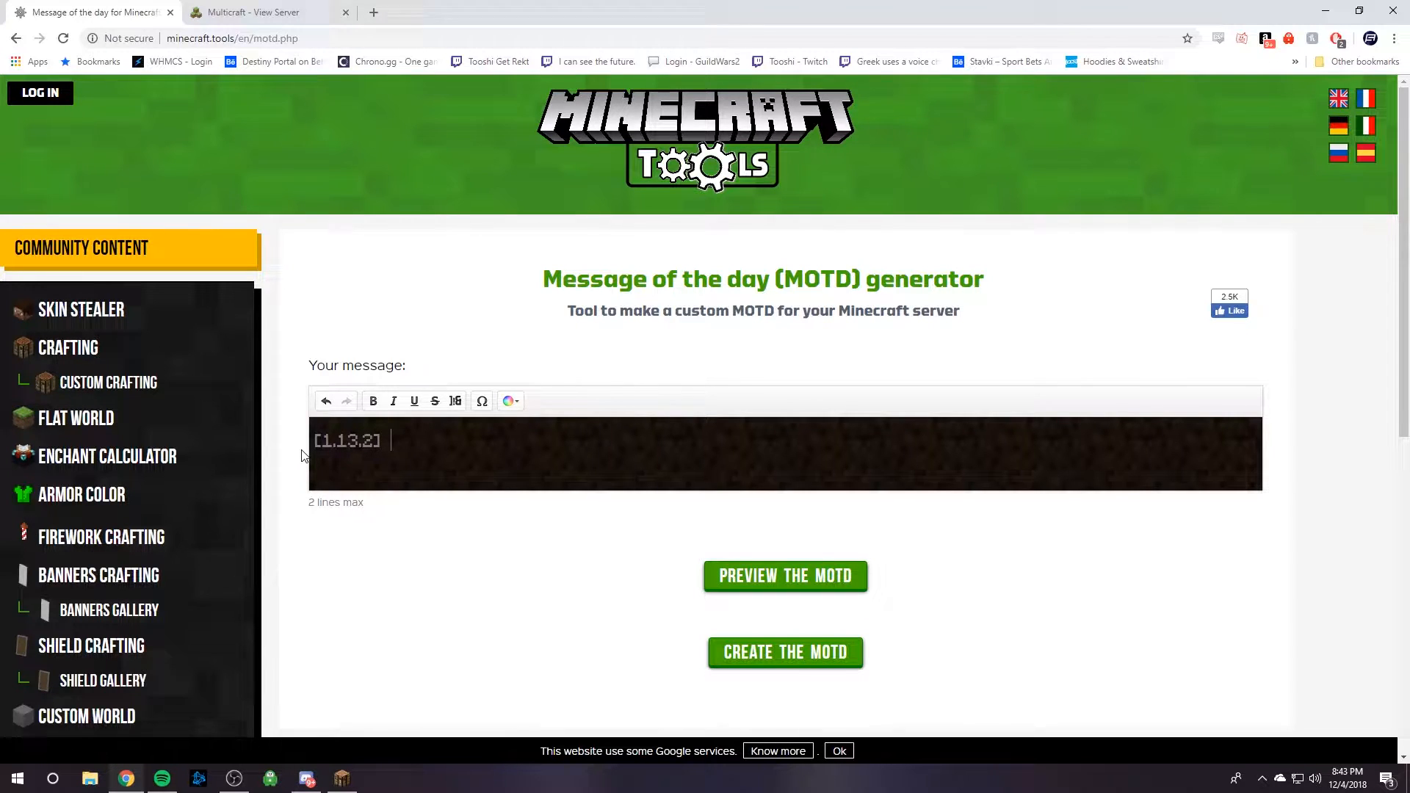
text(A COOL SER)
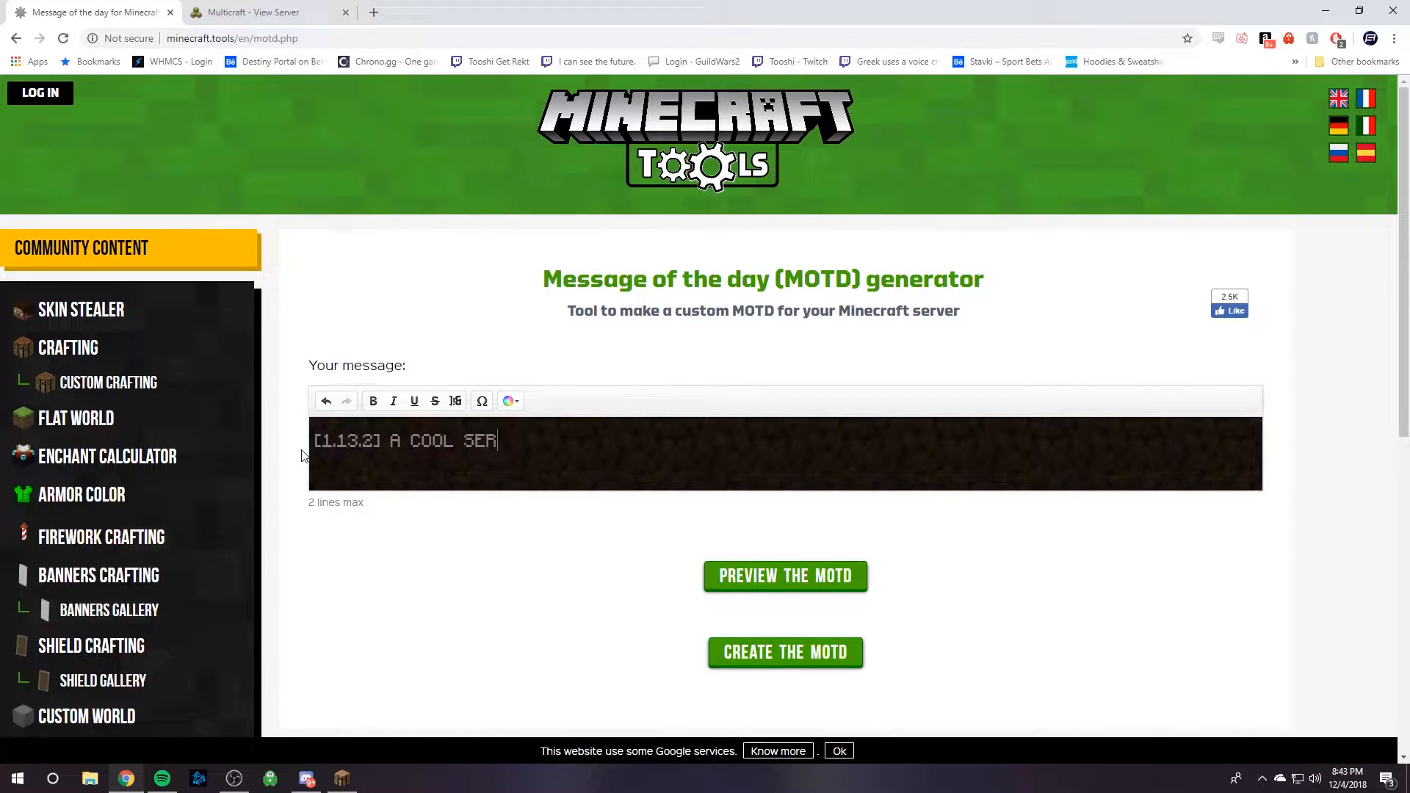
text(VER)
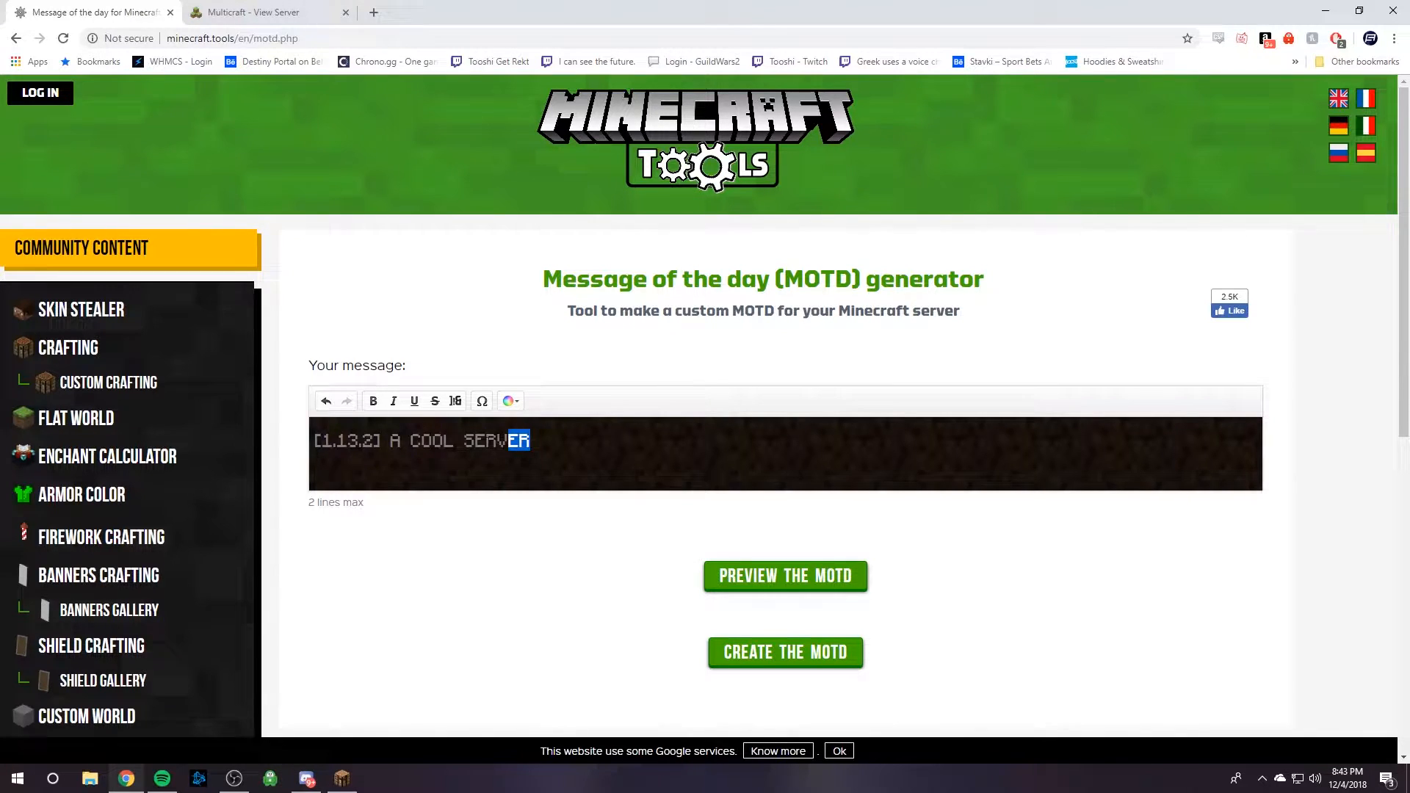
- Colour the server name aqua, brackets dark red, version white, then pick gold
click(506, 400)
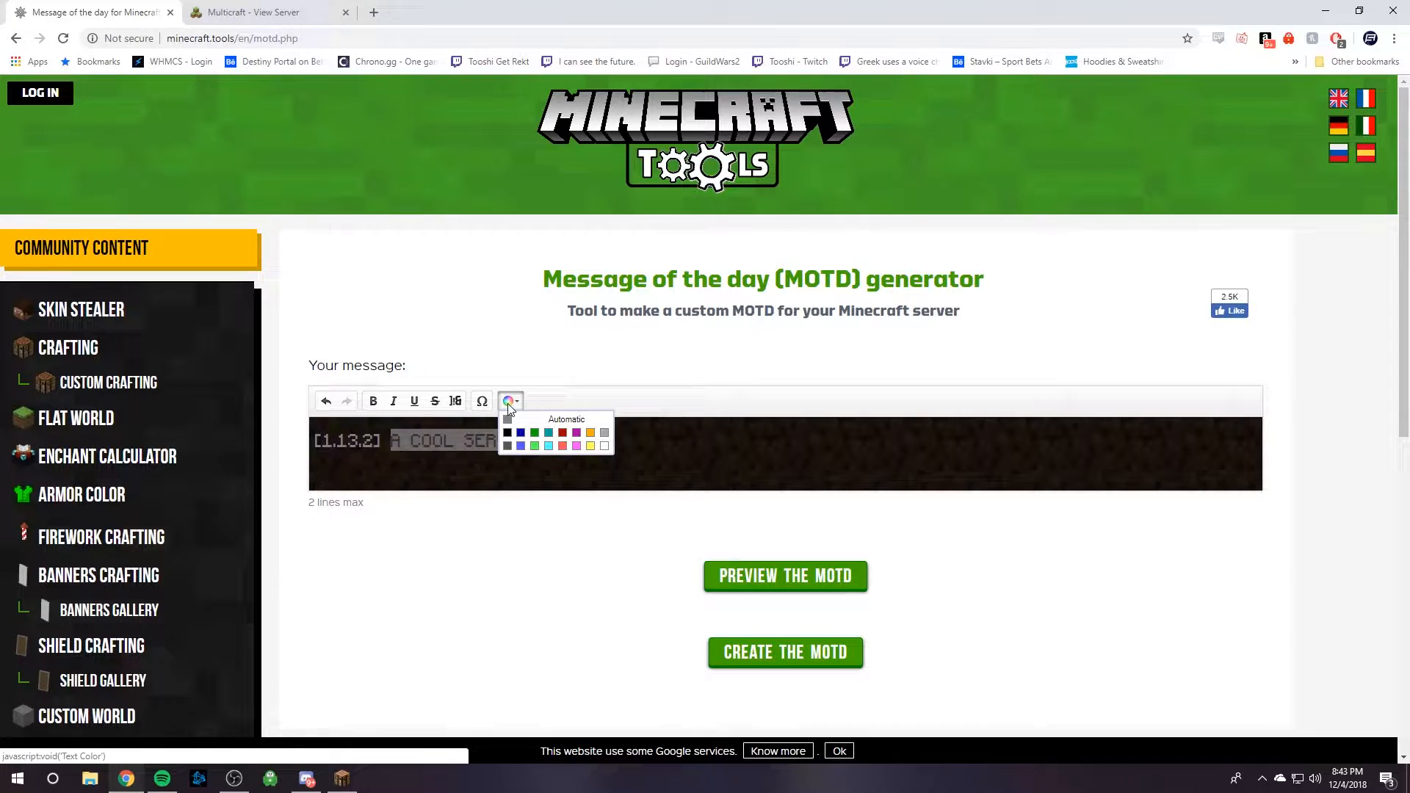
click(535, 432)
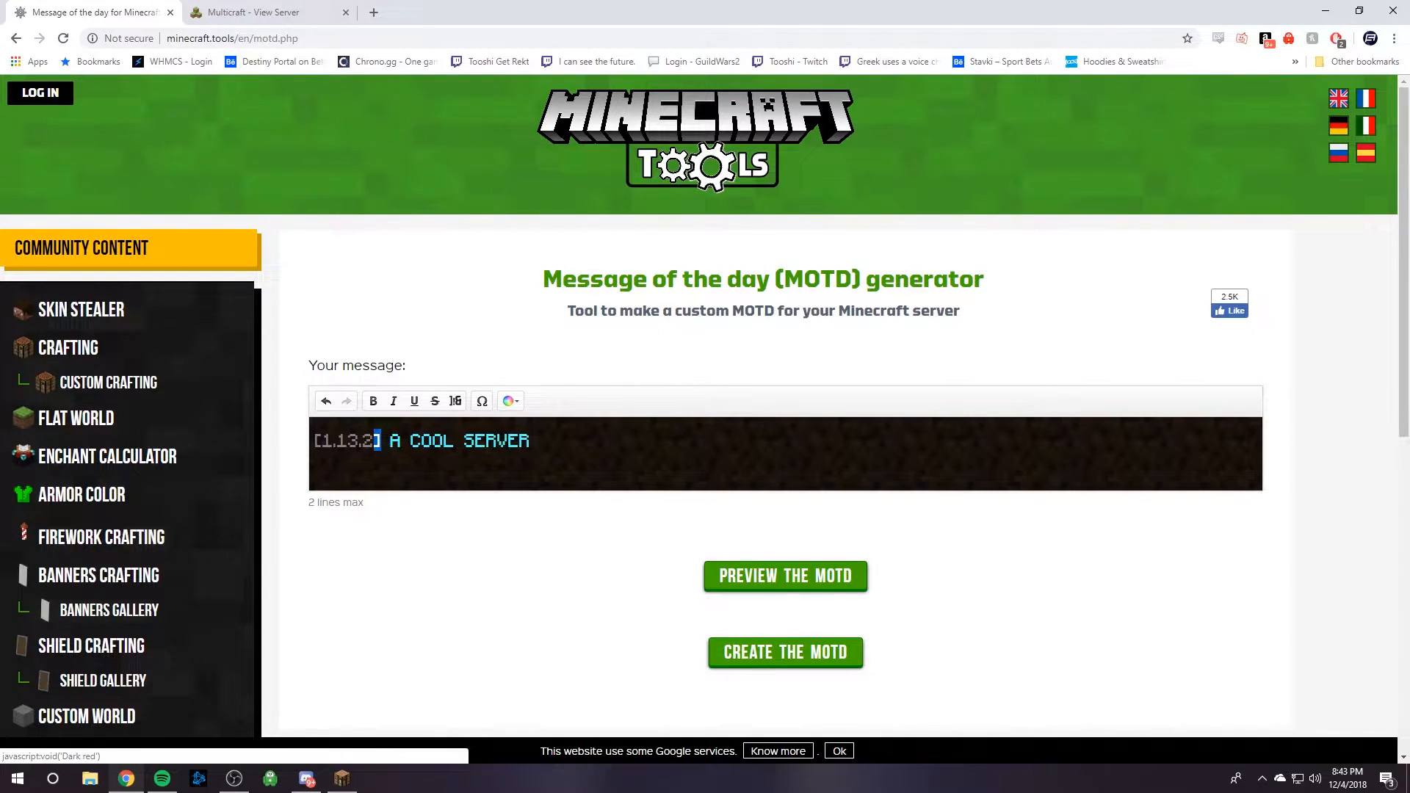
click(508, 400)
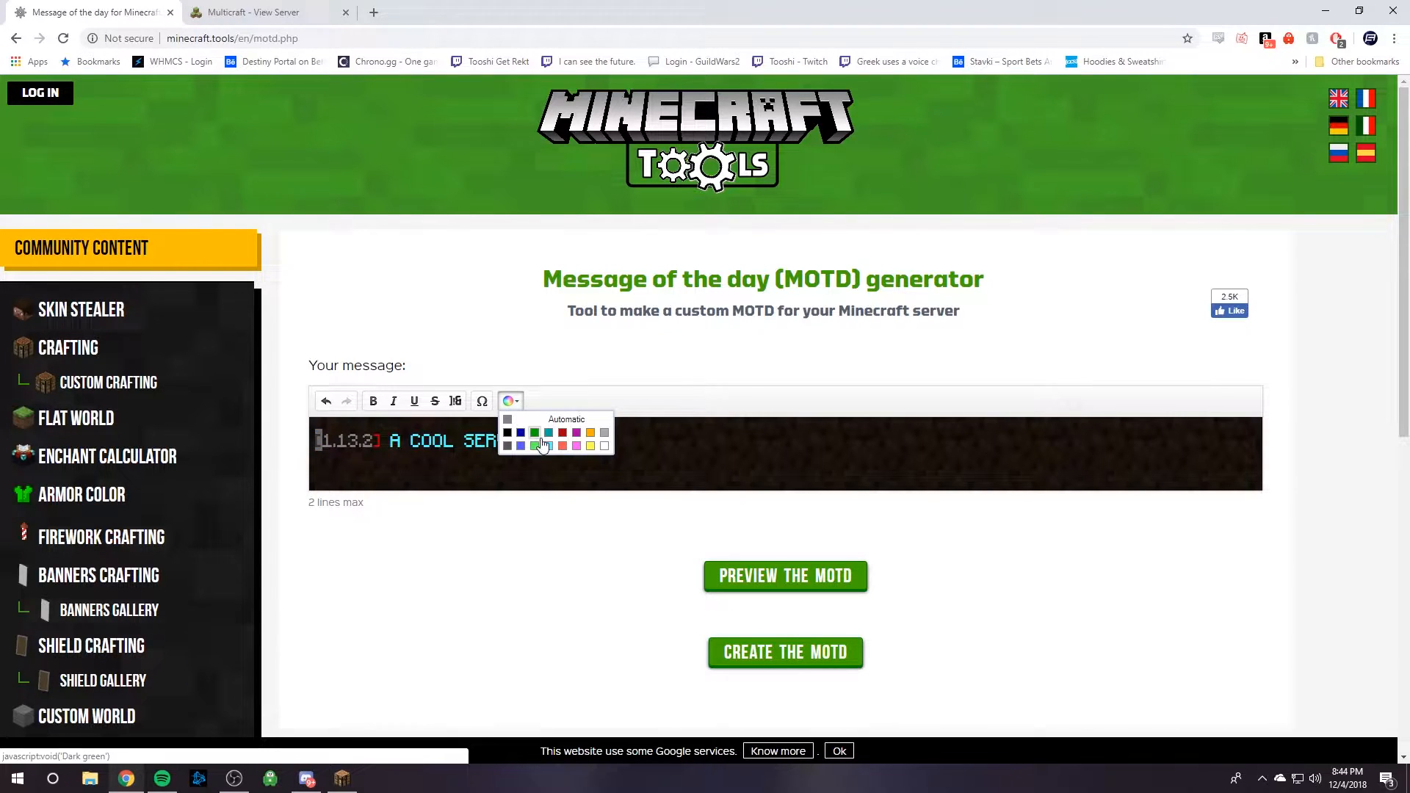
click(535, 445)
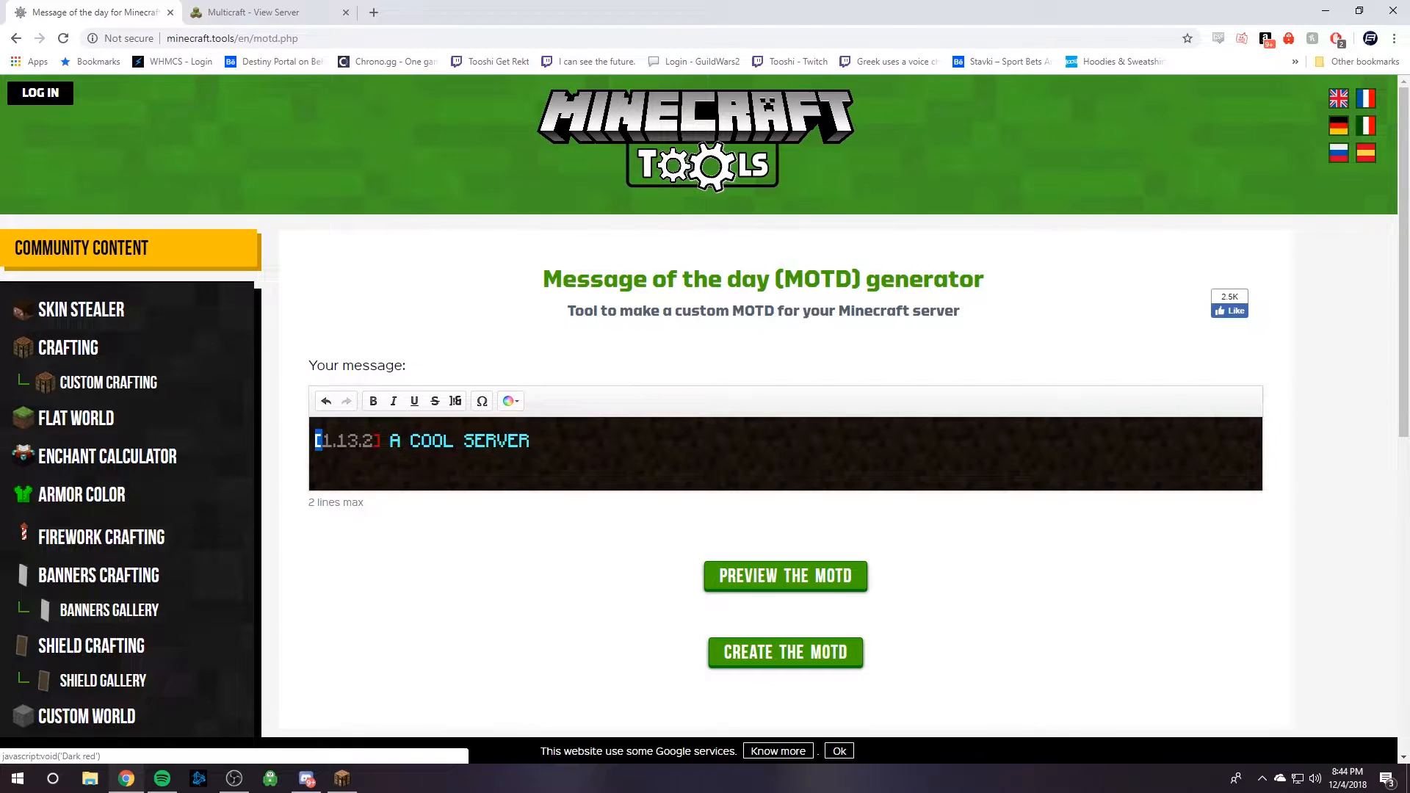
click(508, 400)
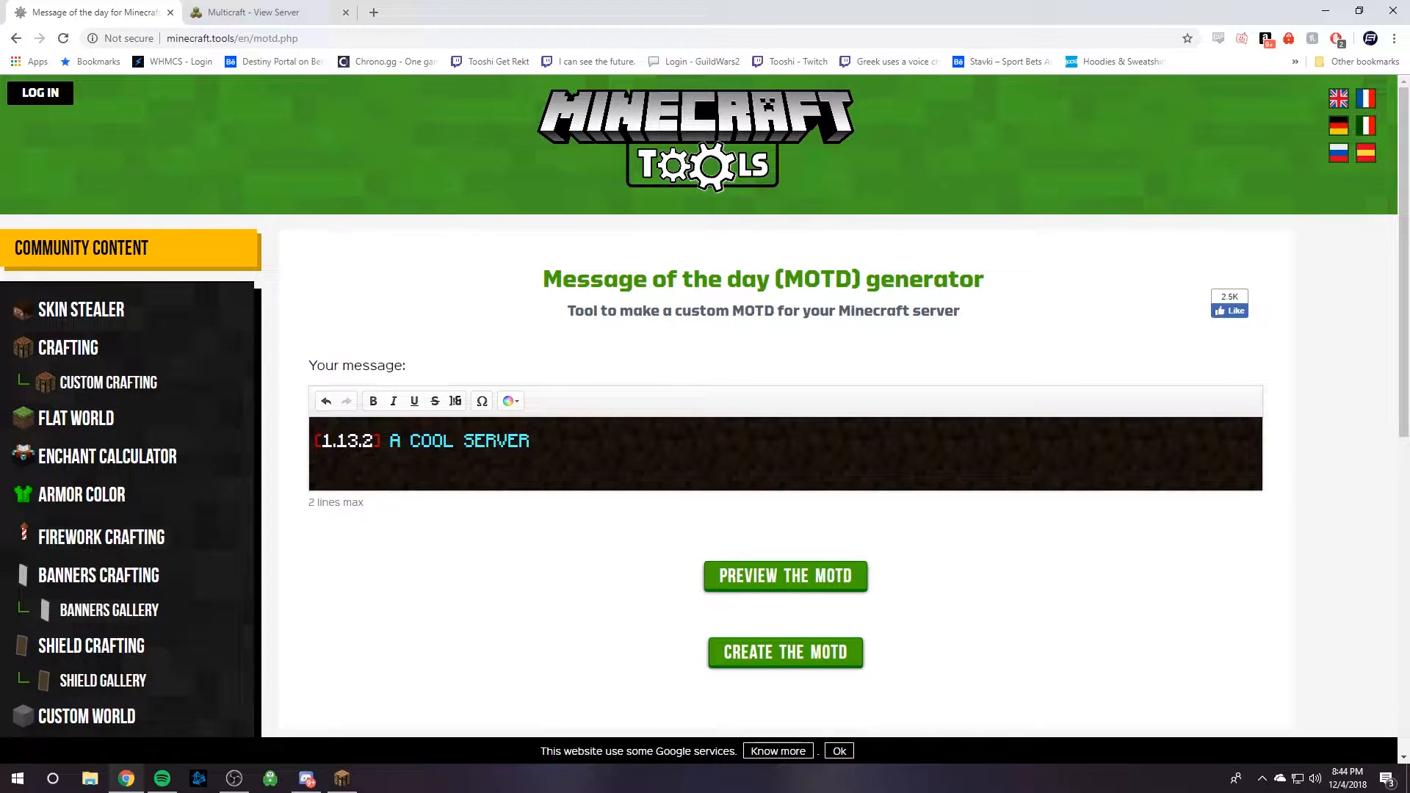
click(509, 401)
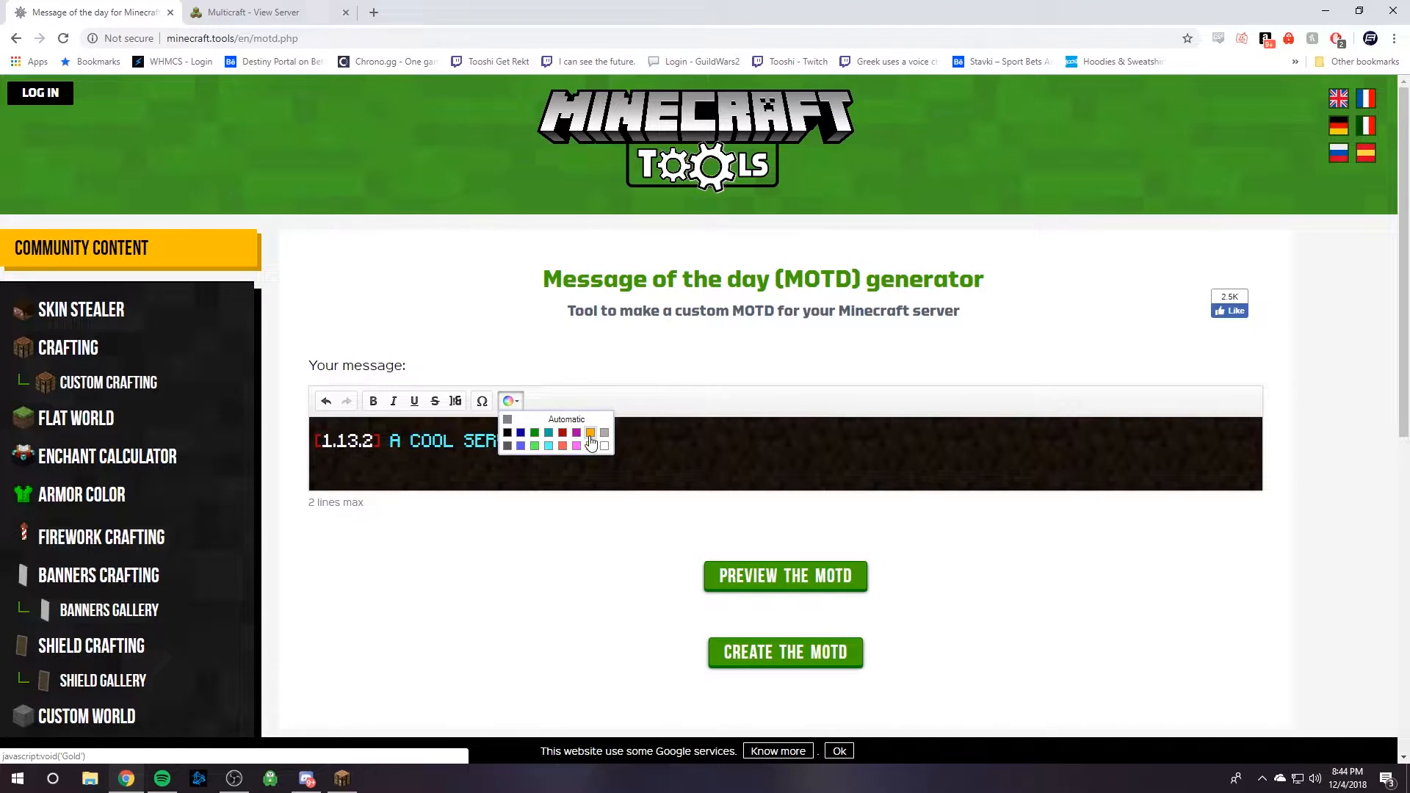
click(591, 433)
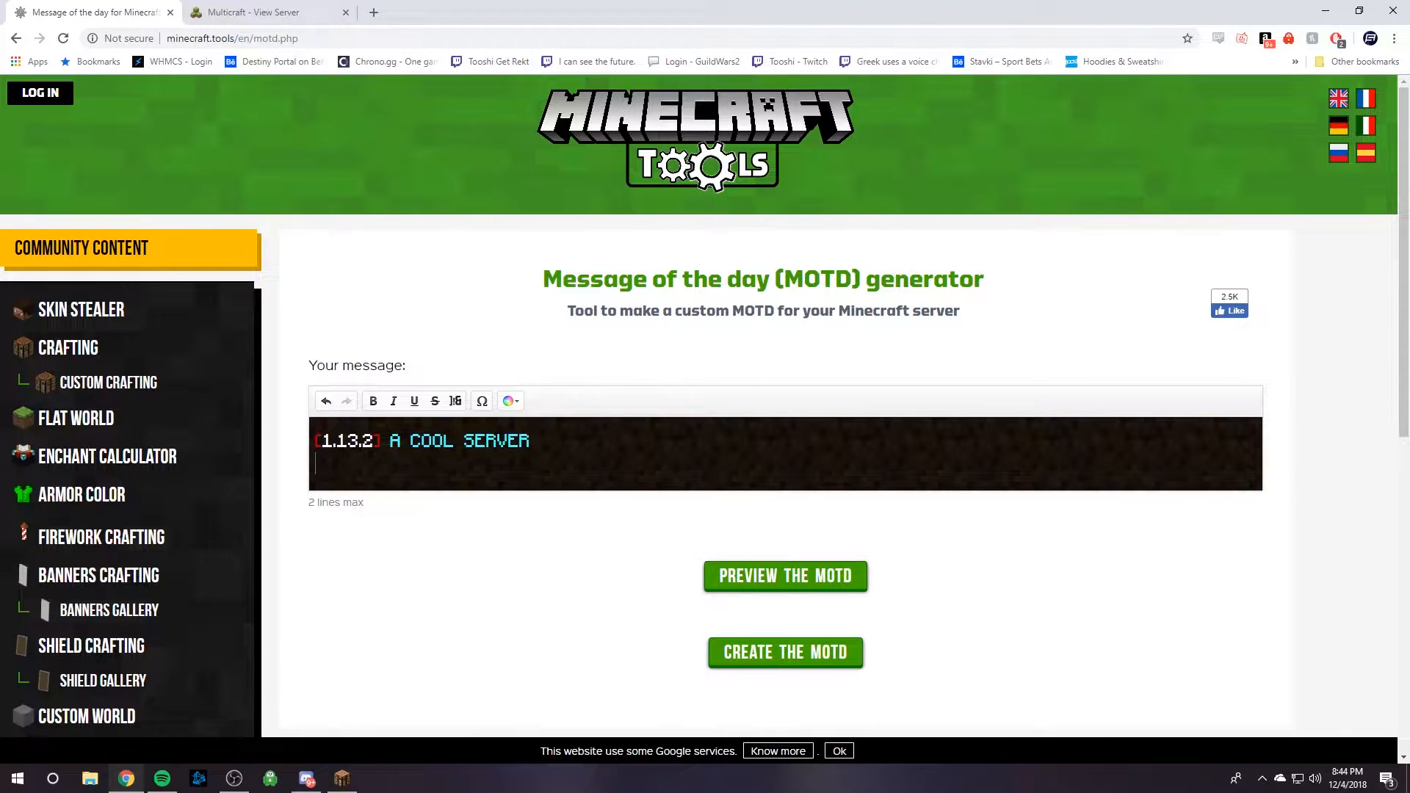
- Add the gold second line 'THIS IS AWESOME', underline A COOL SERVER, and enable bold
text(THIS IS A)
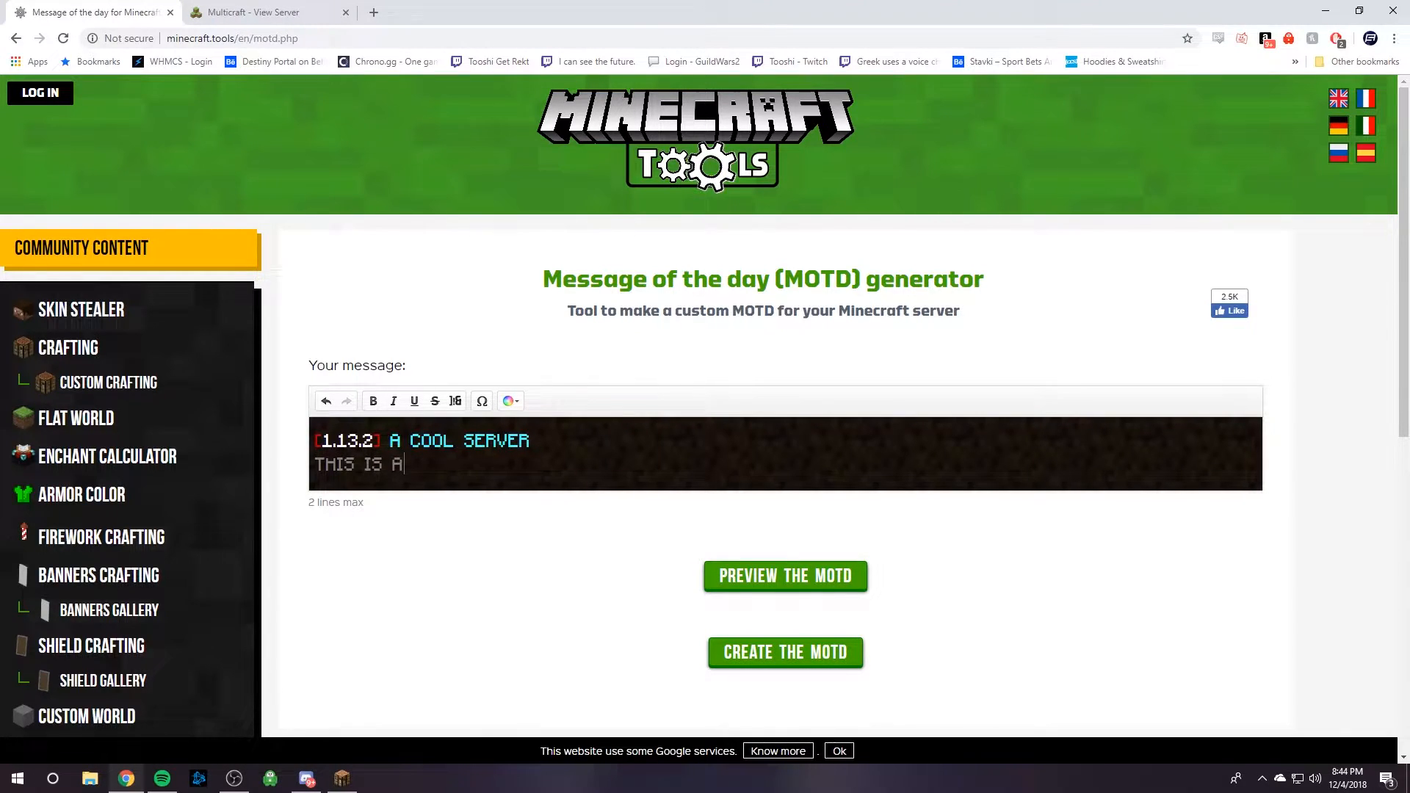
text(WESOME)
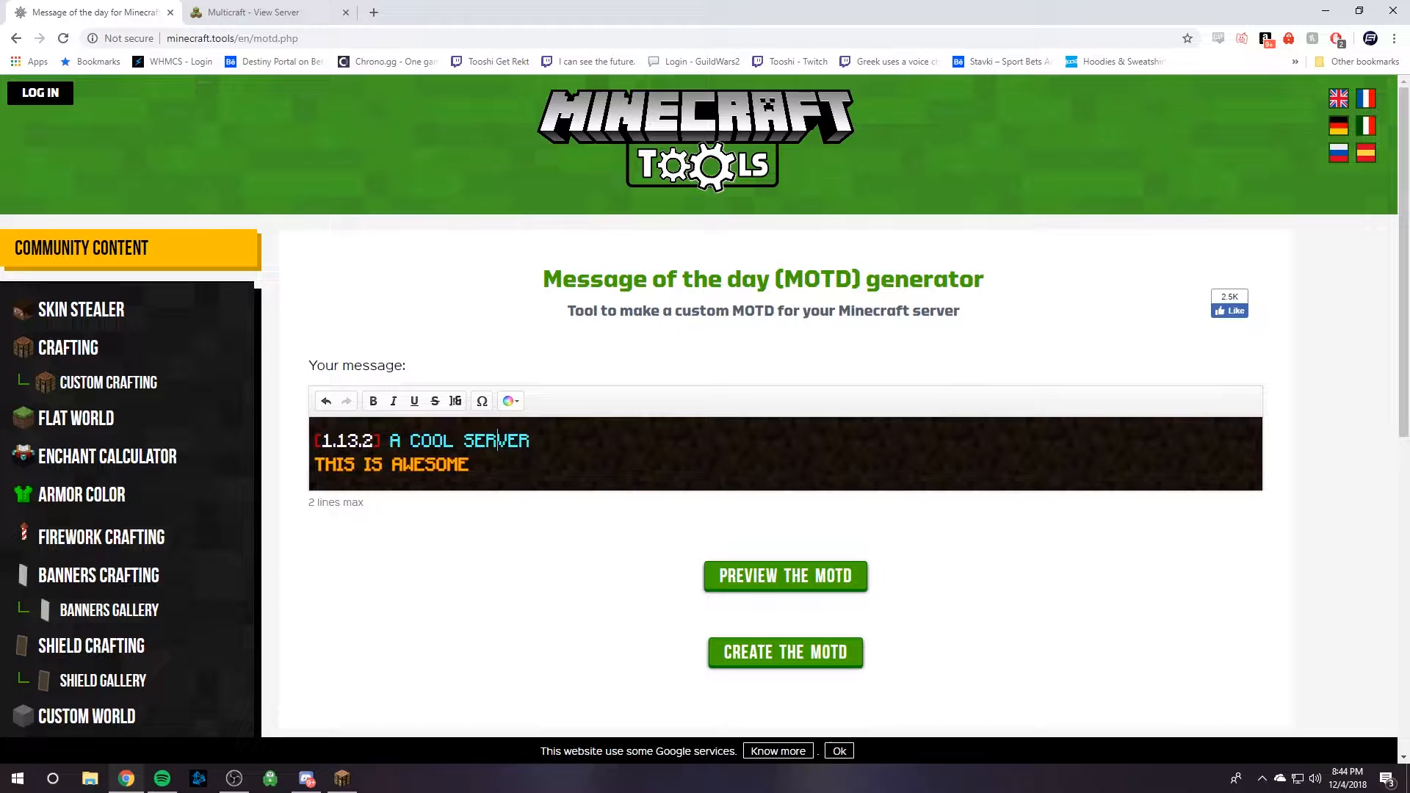
click(413, 401)
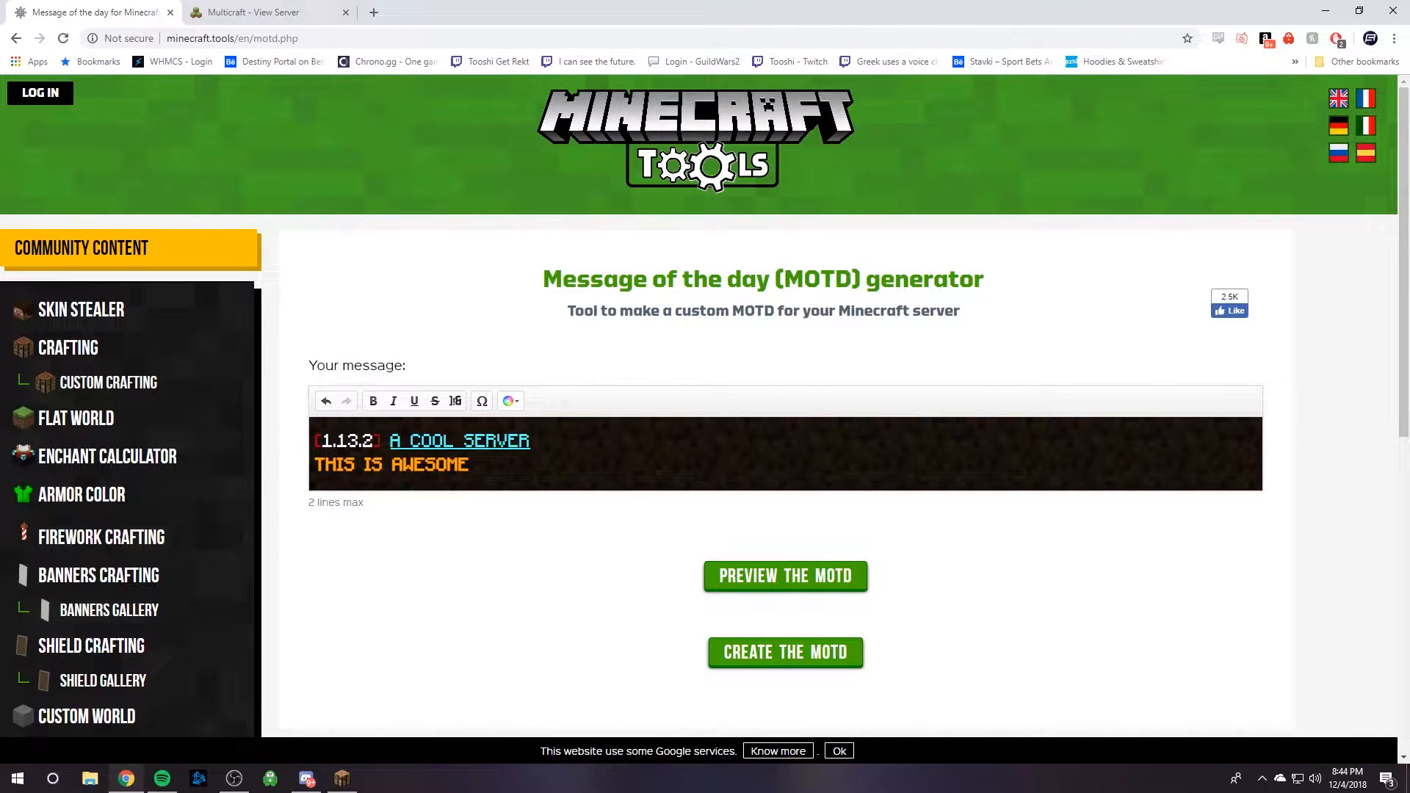
click(372, 401)
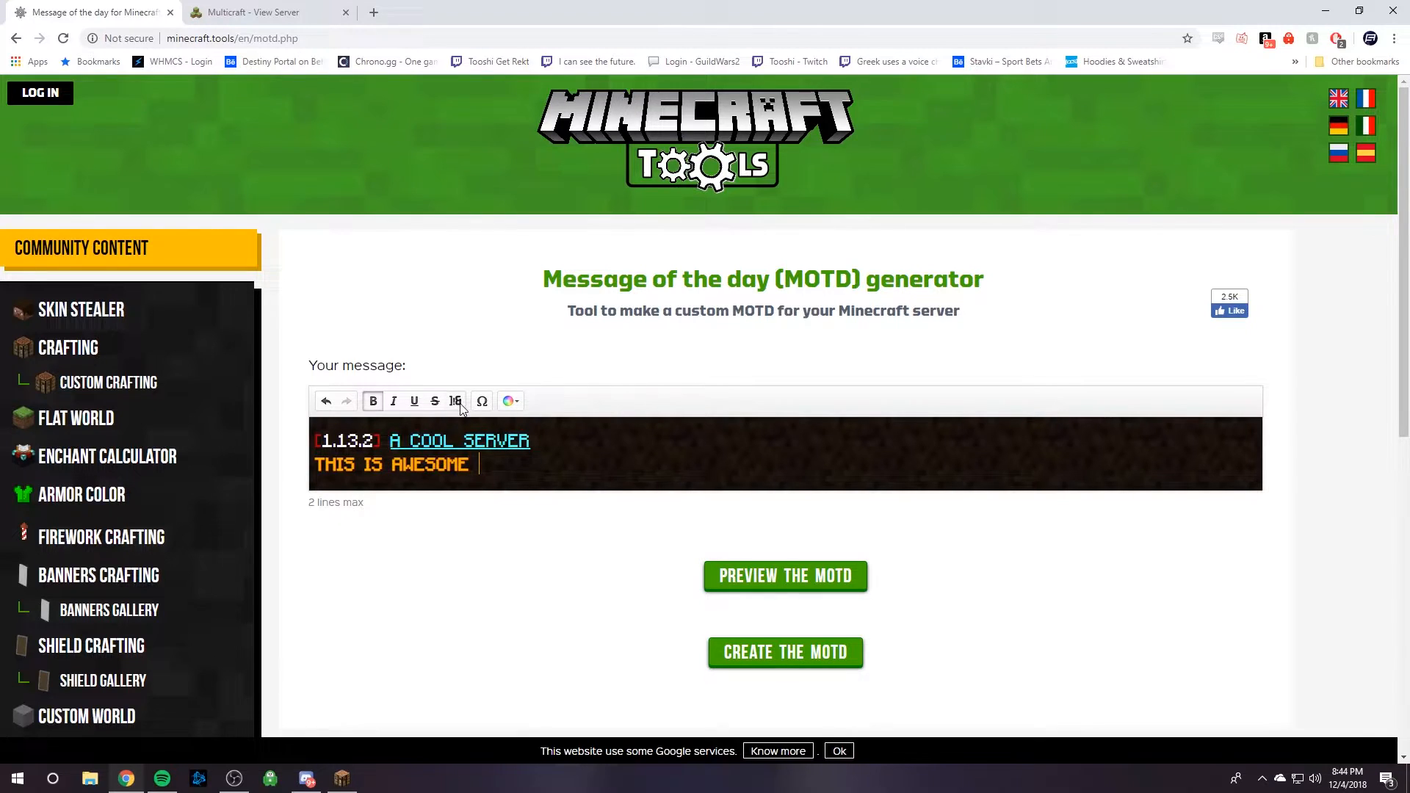
mouse_move(456, 401)
text( W)
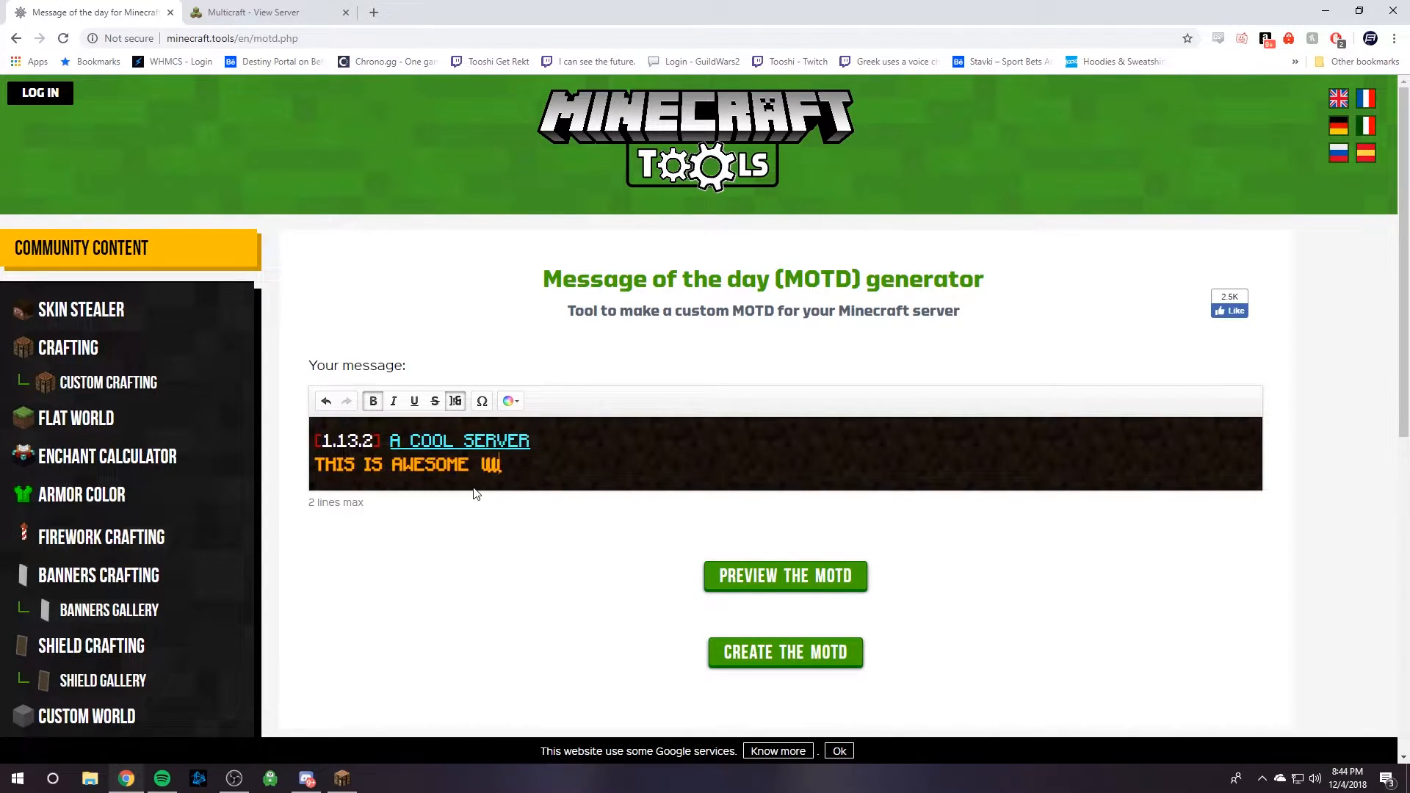
mouse_move(734, 569)
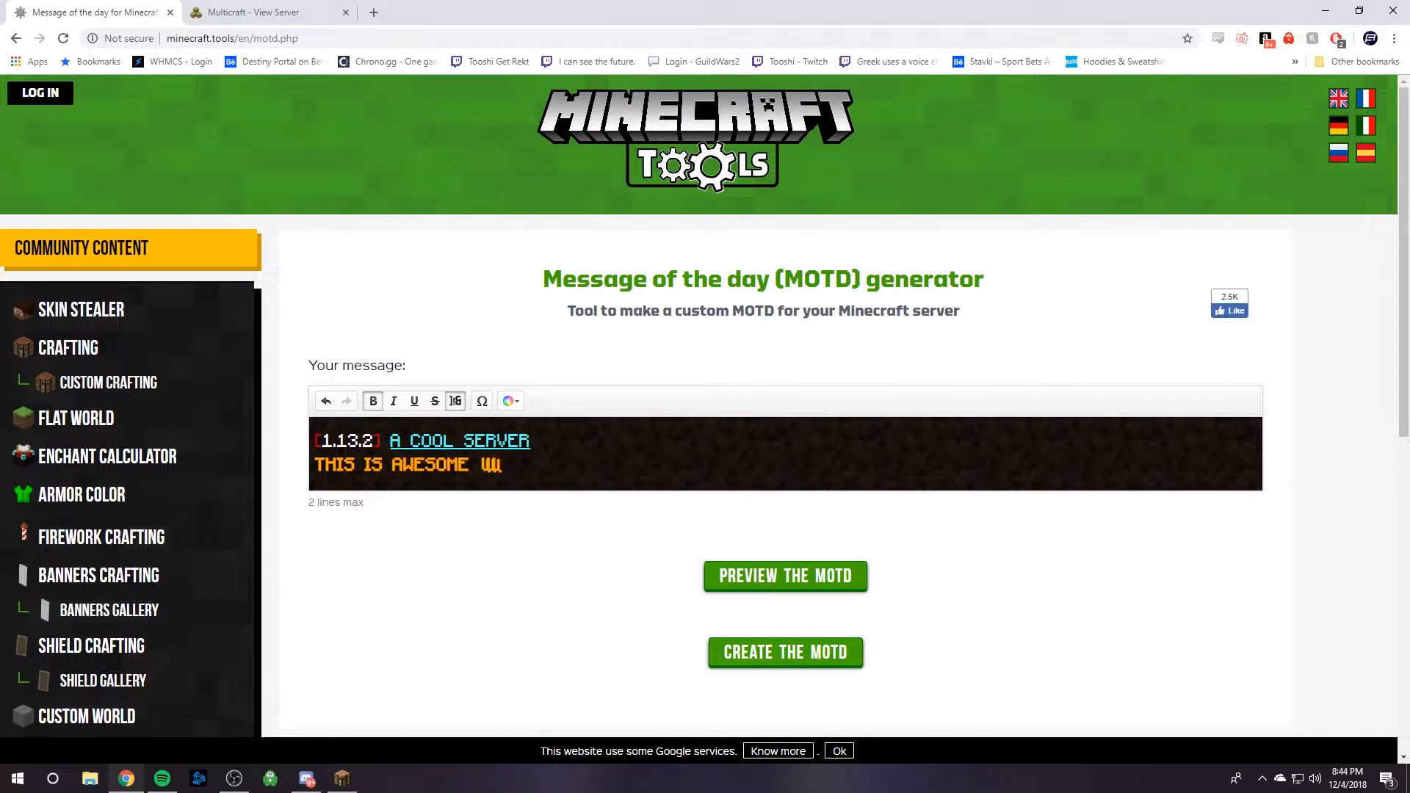
- Generate and select the server.properties MOTD code, then go to the Shockbyte panel
scroll(down, 3)
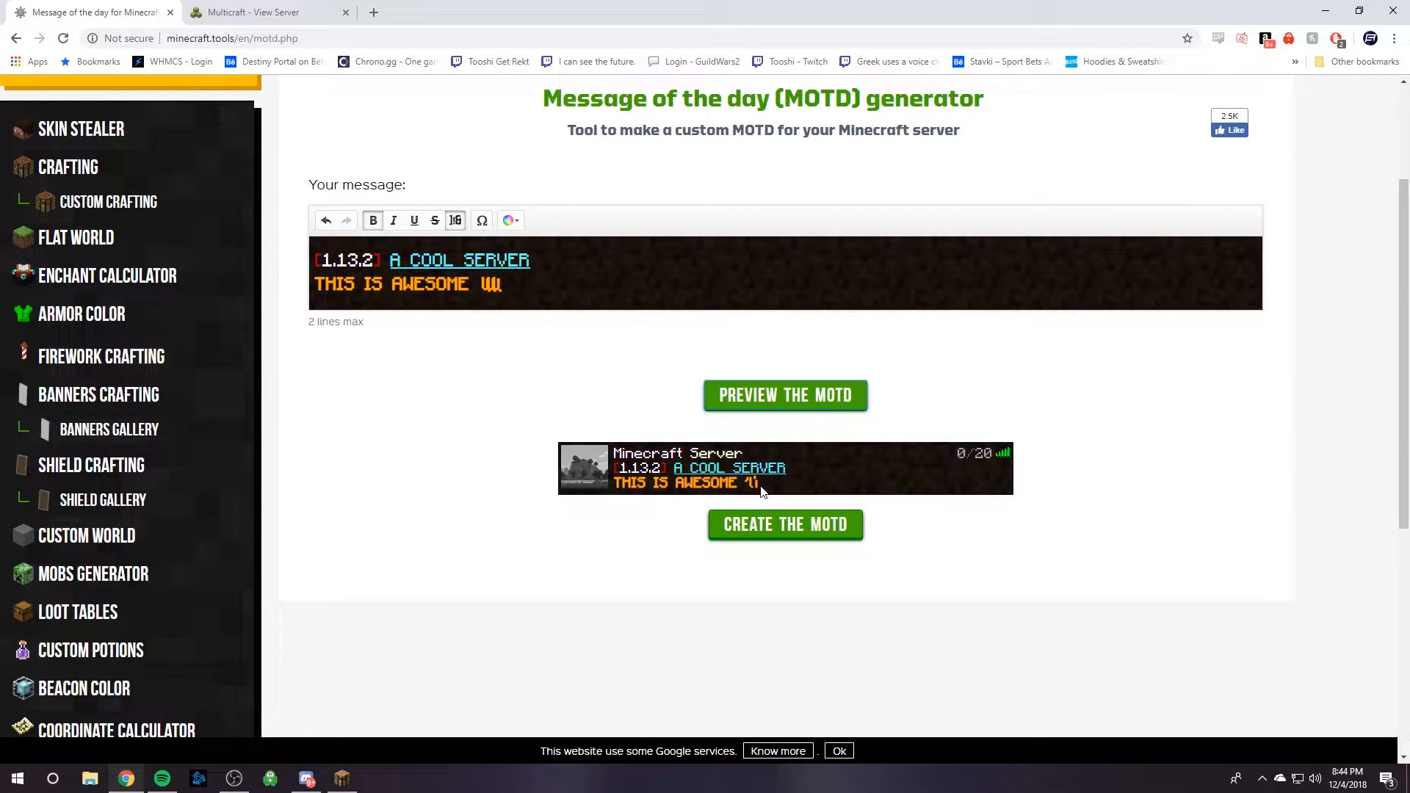
mouse_move(796, 477)
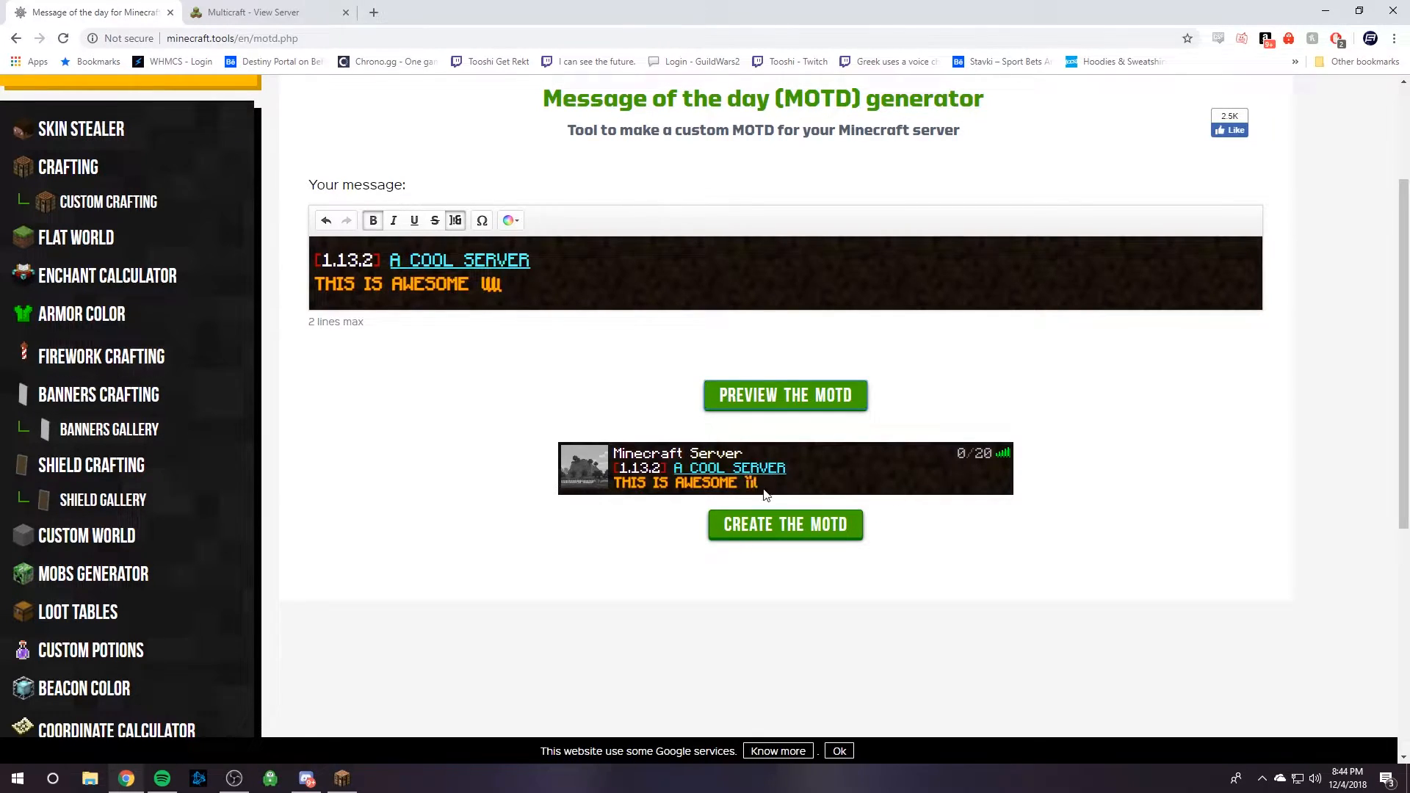
mouse_move(785, 524)
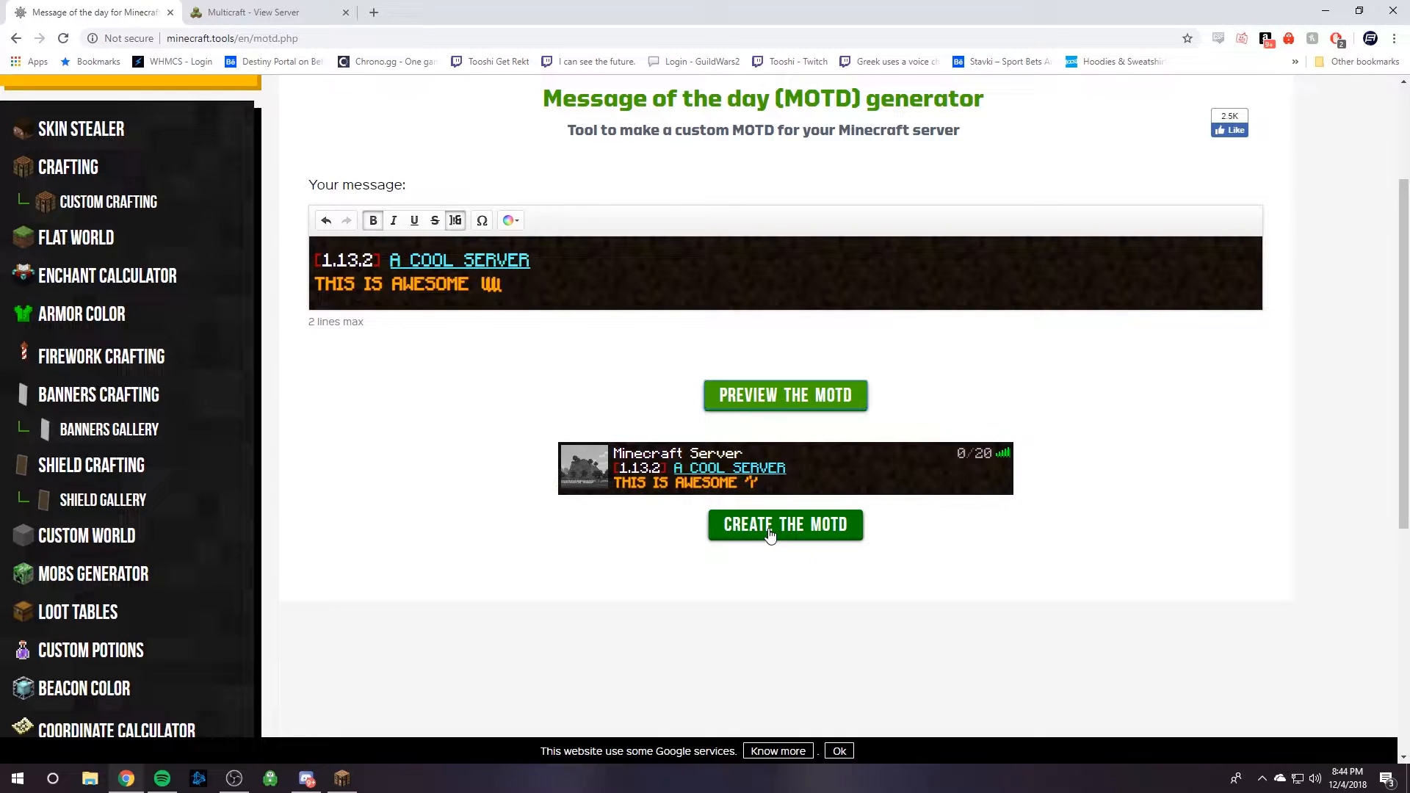
click(784, 525)
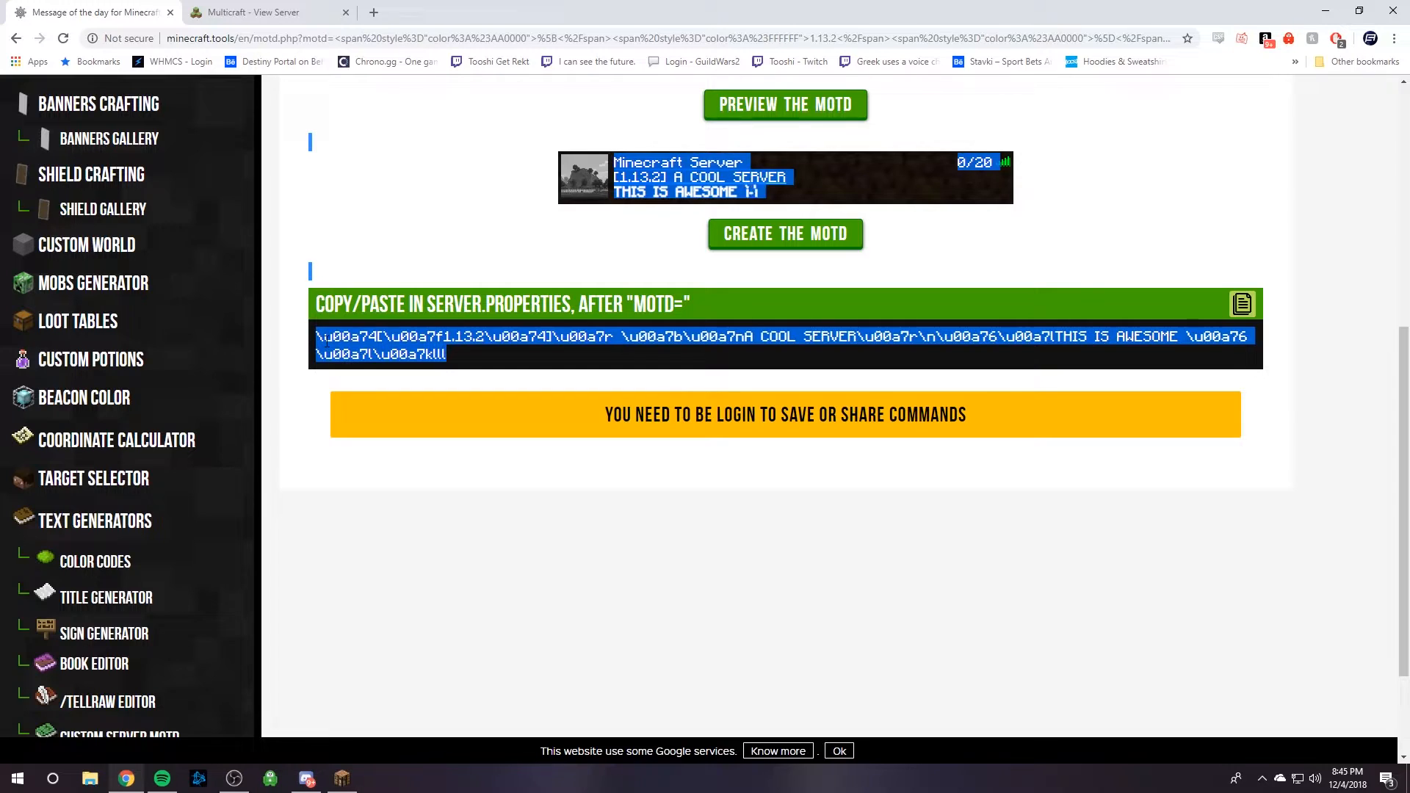
click(784, 105)
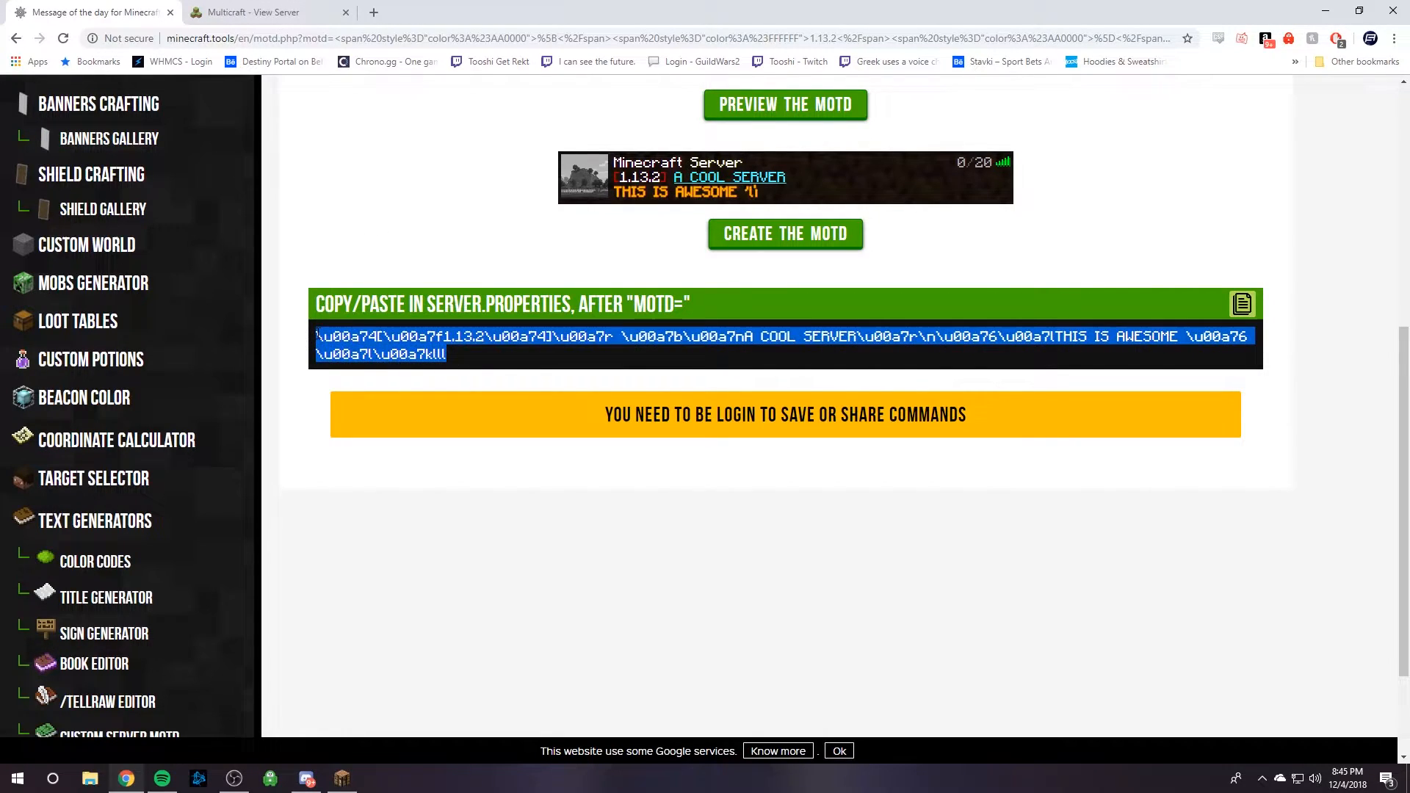
click(264, 12)
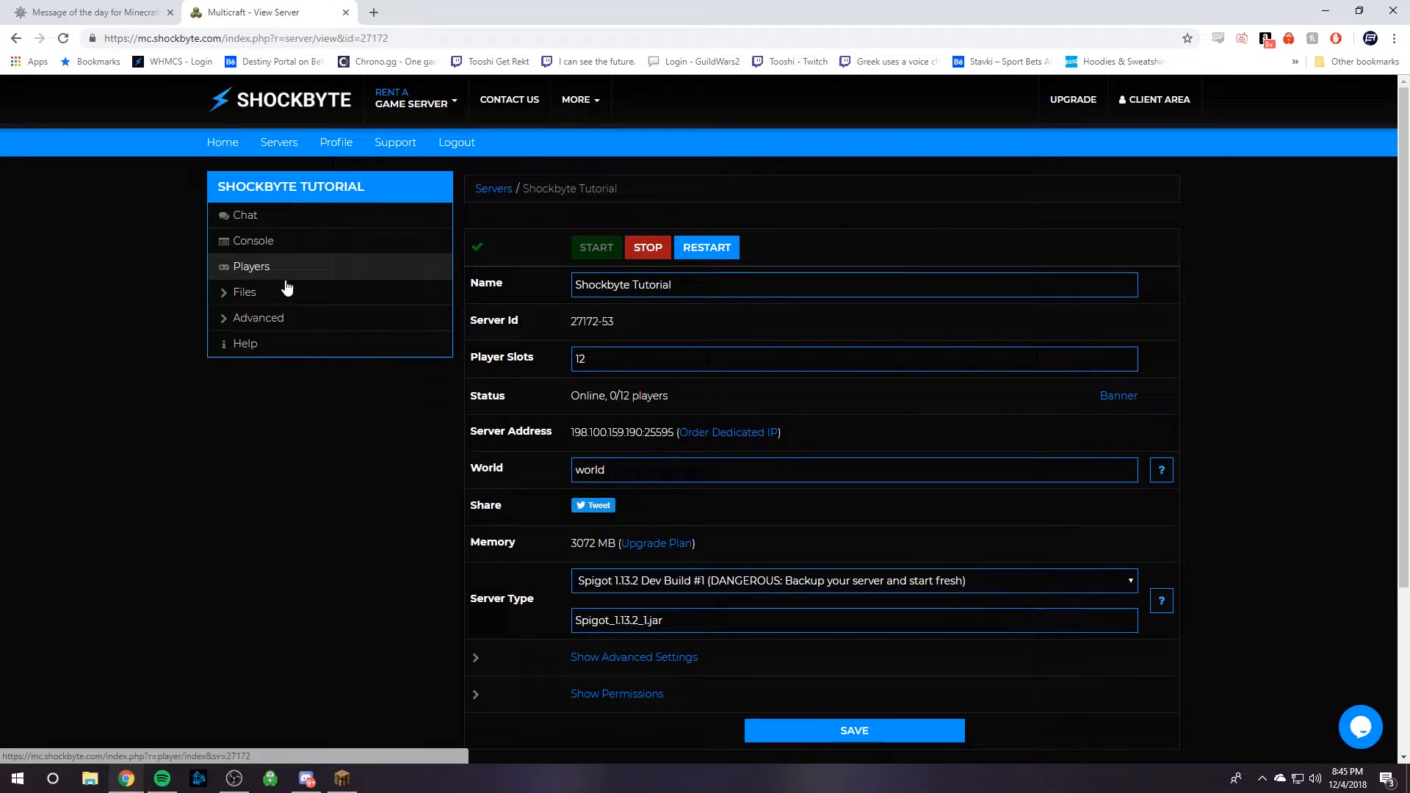
- Open server.properties from Config Files and paste the code into Server Message
click(244, 291)
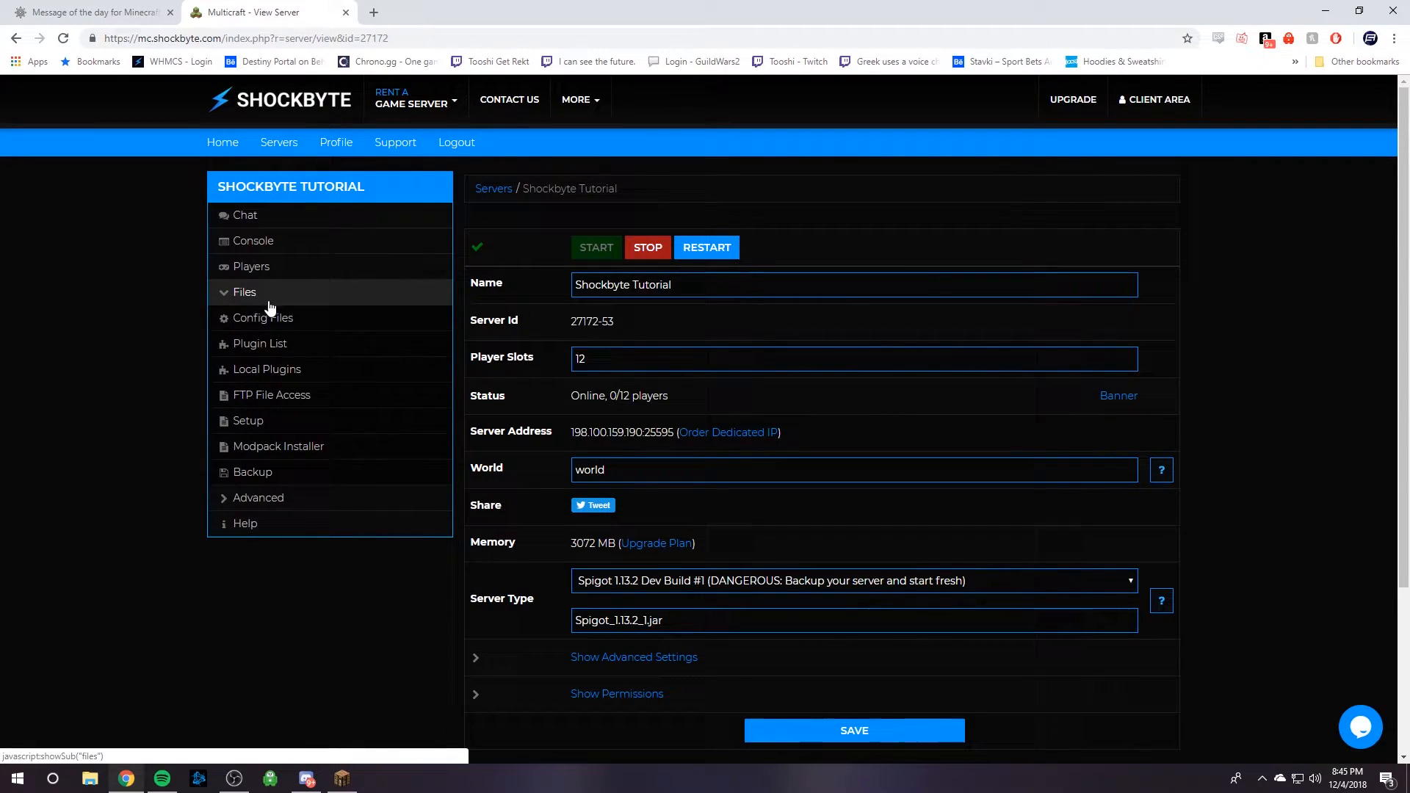
click(262, 317)
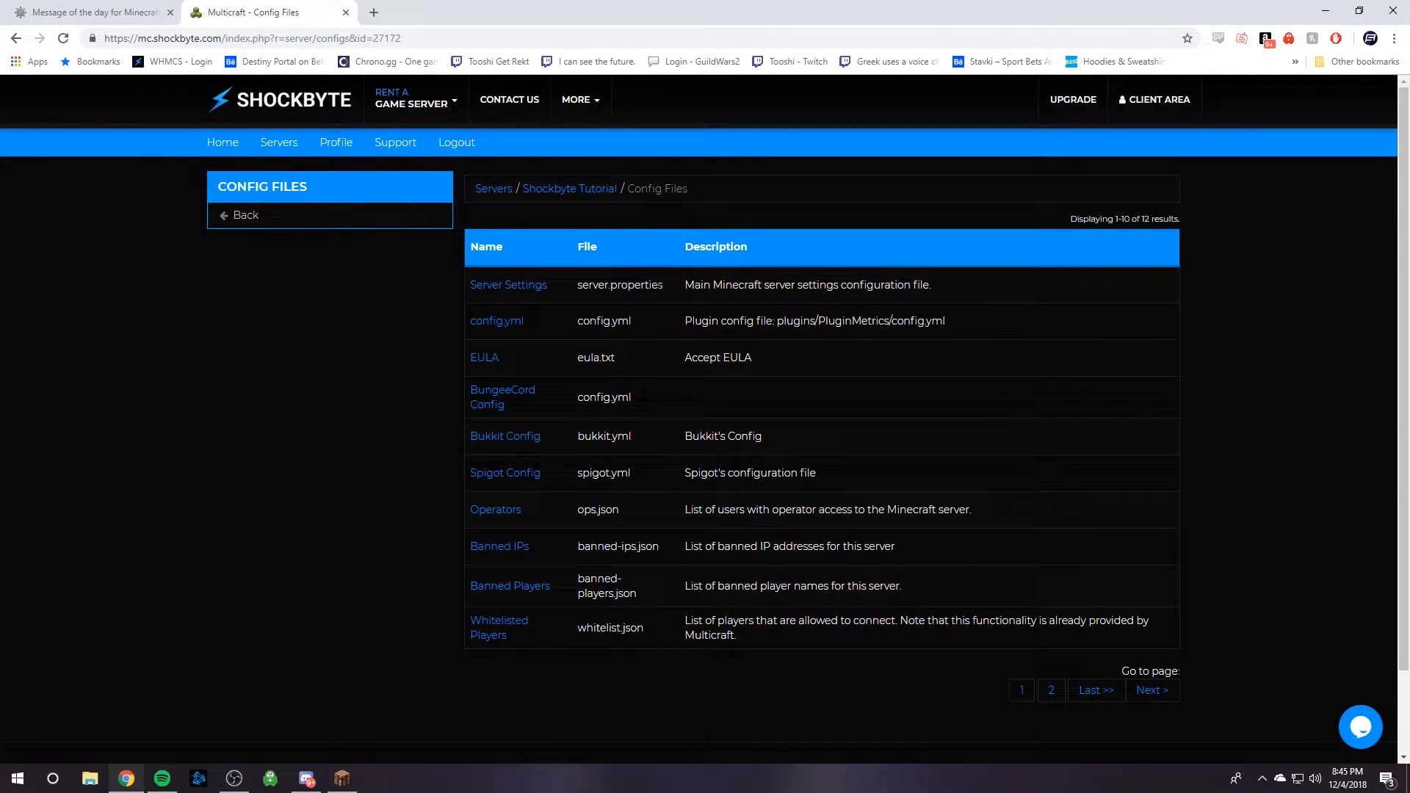
click(508, 284)
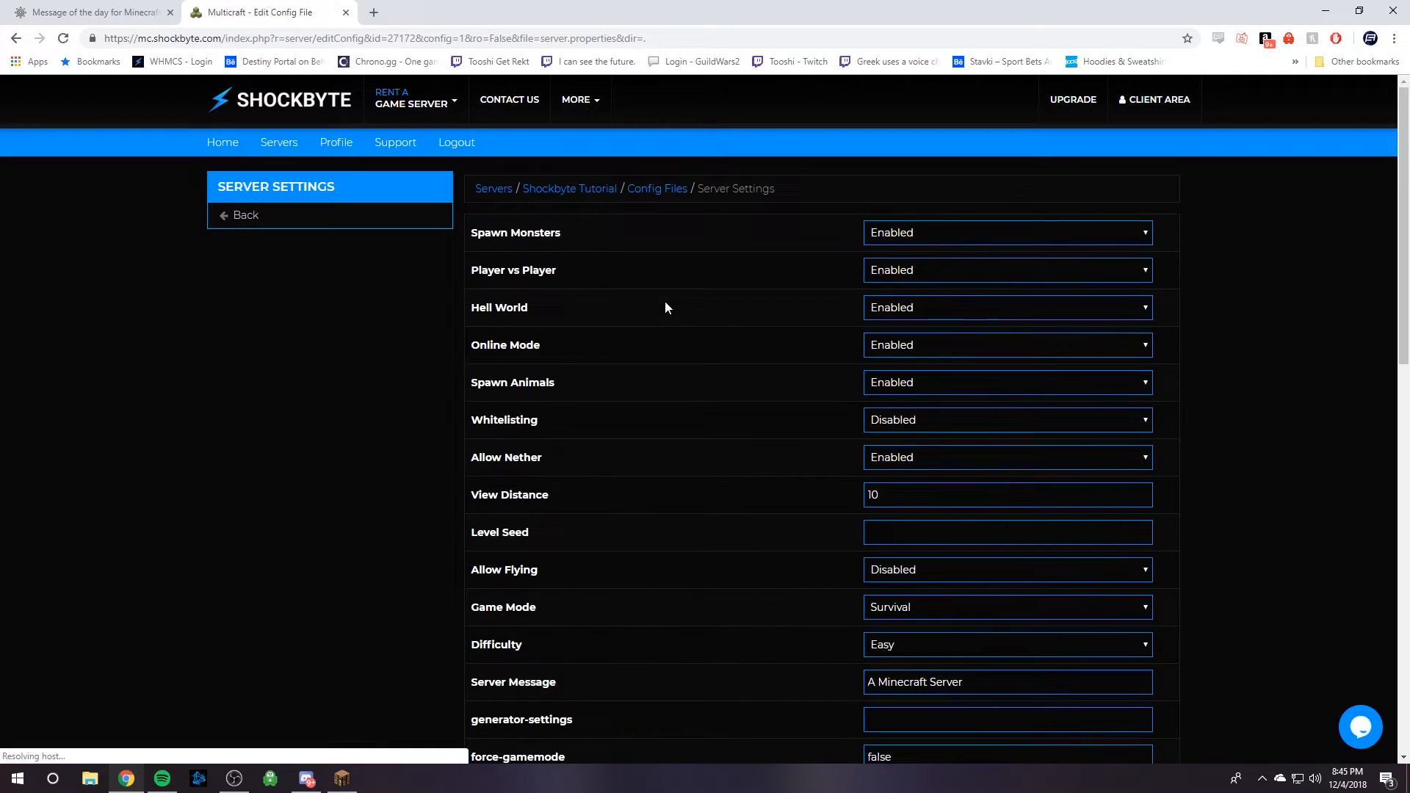
scroll(down, 3)
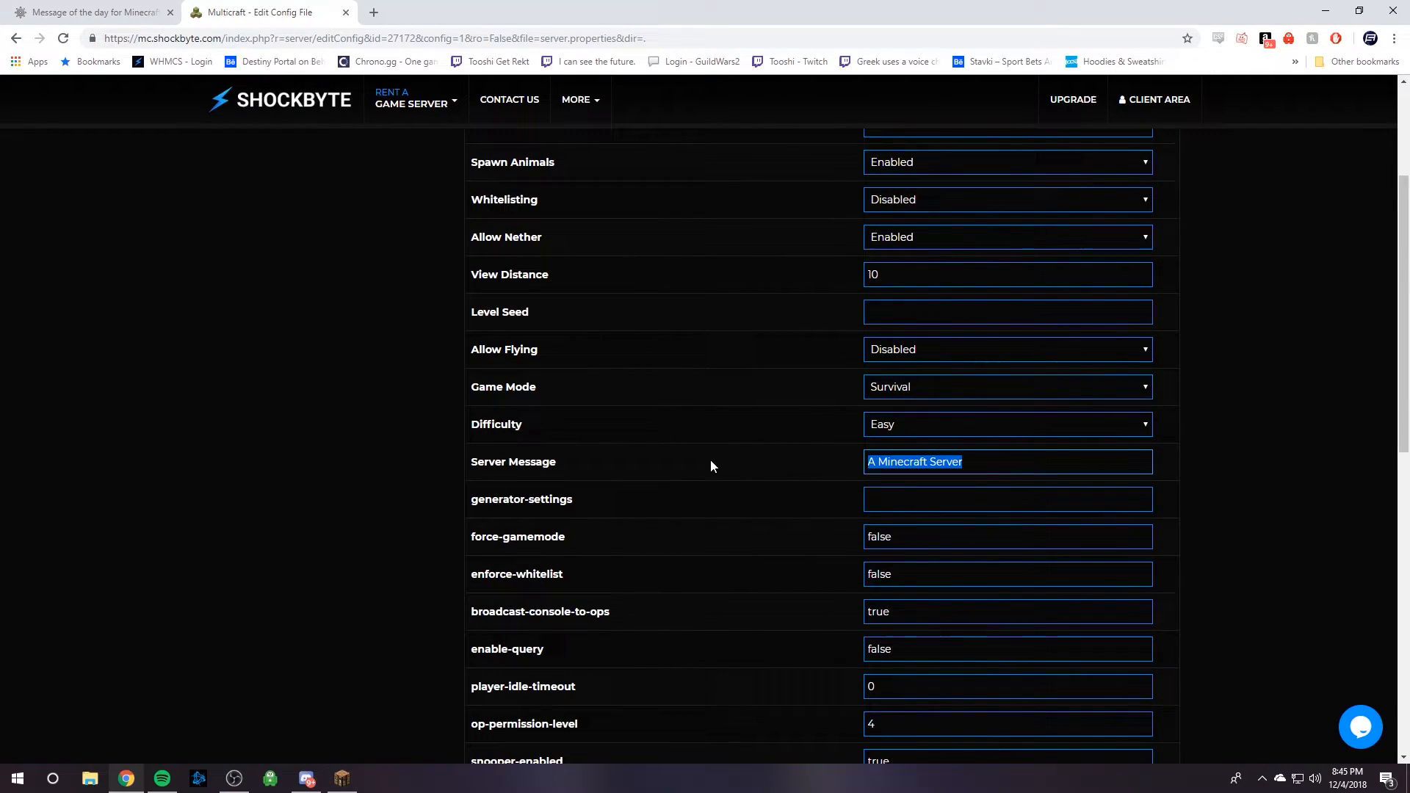
right_click(914, 461)
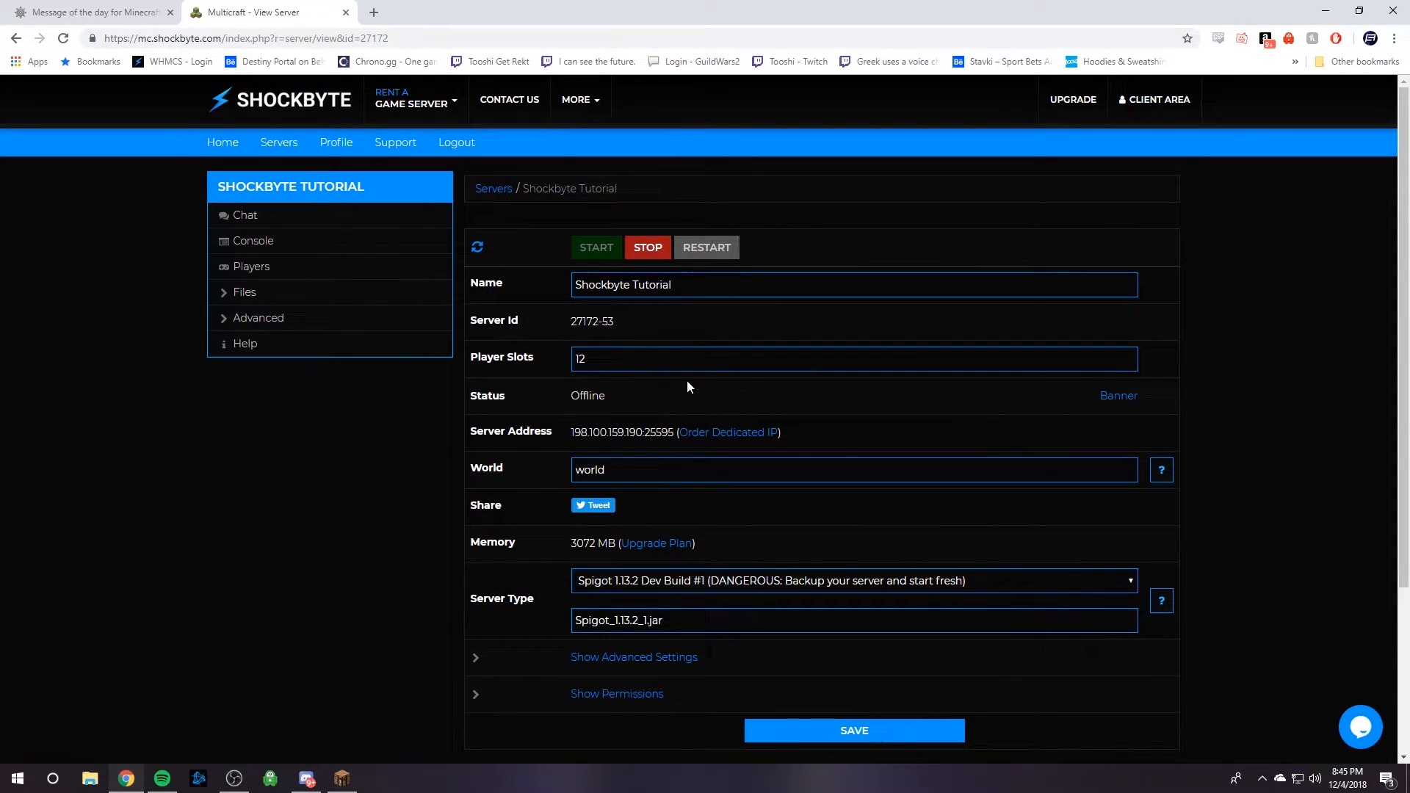
mouse_move(412, 550)
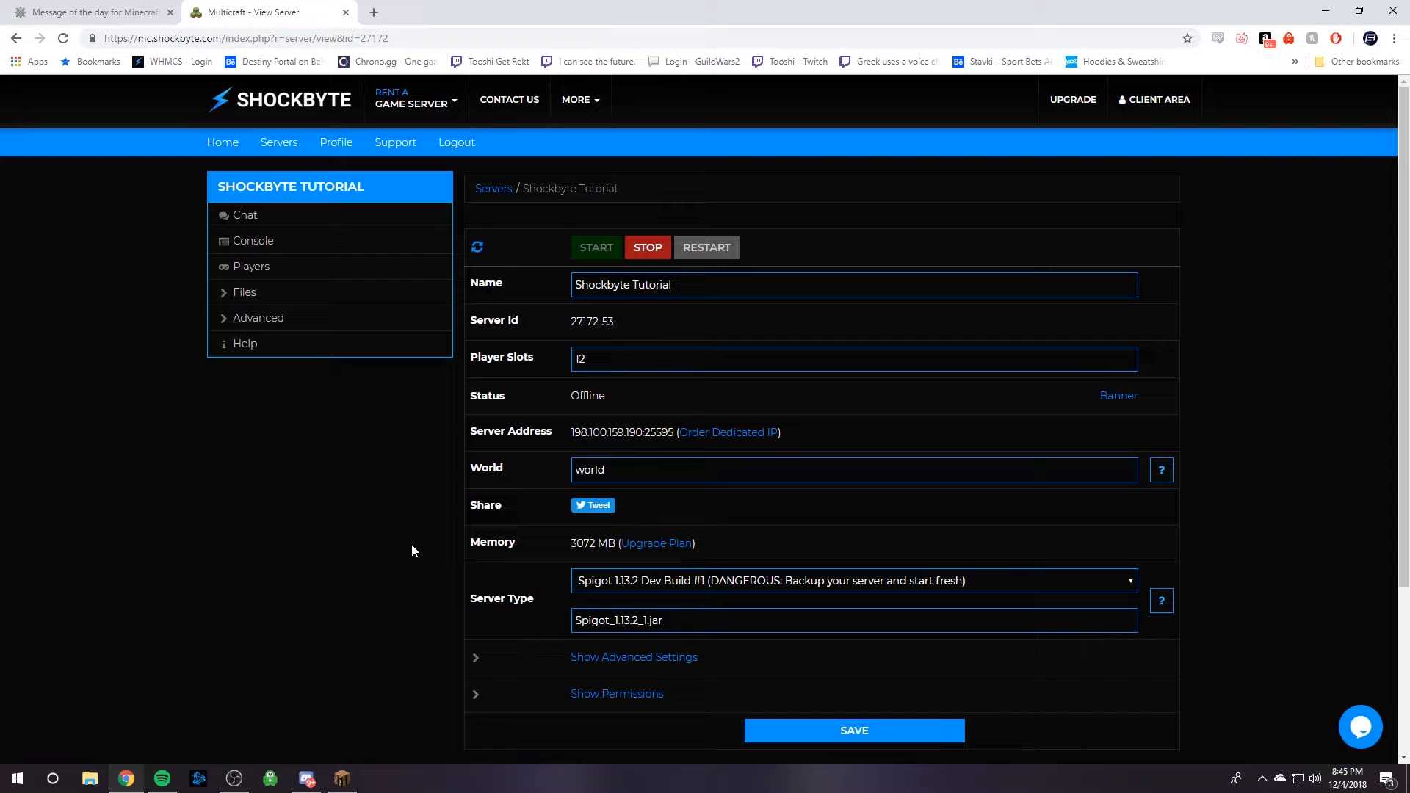
mouse_move(408, 550)
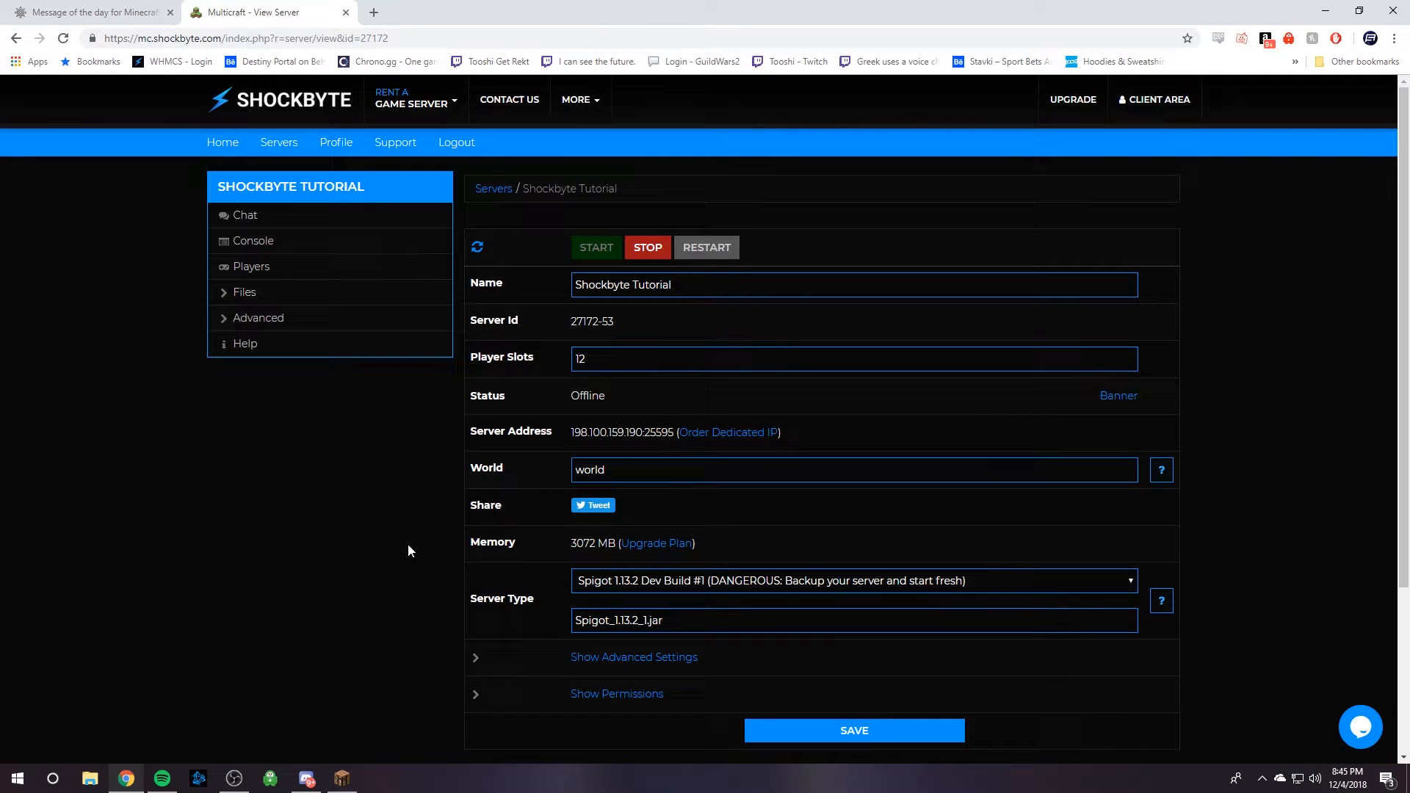
mouse_move(402, 653)
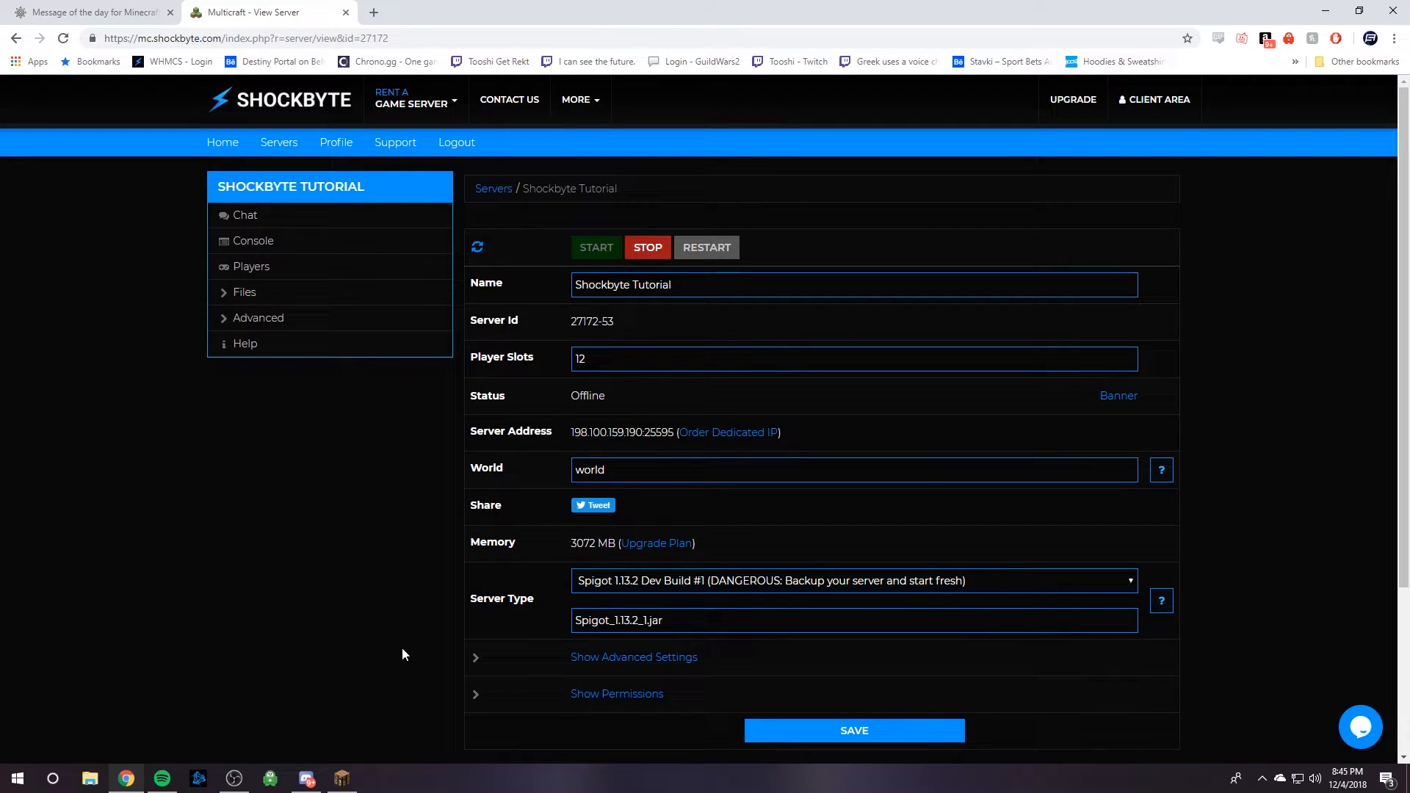
- Restart the server until it shows Online with 0/12 players
click(595, 247)
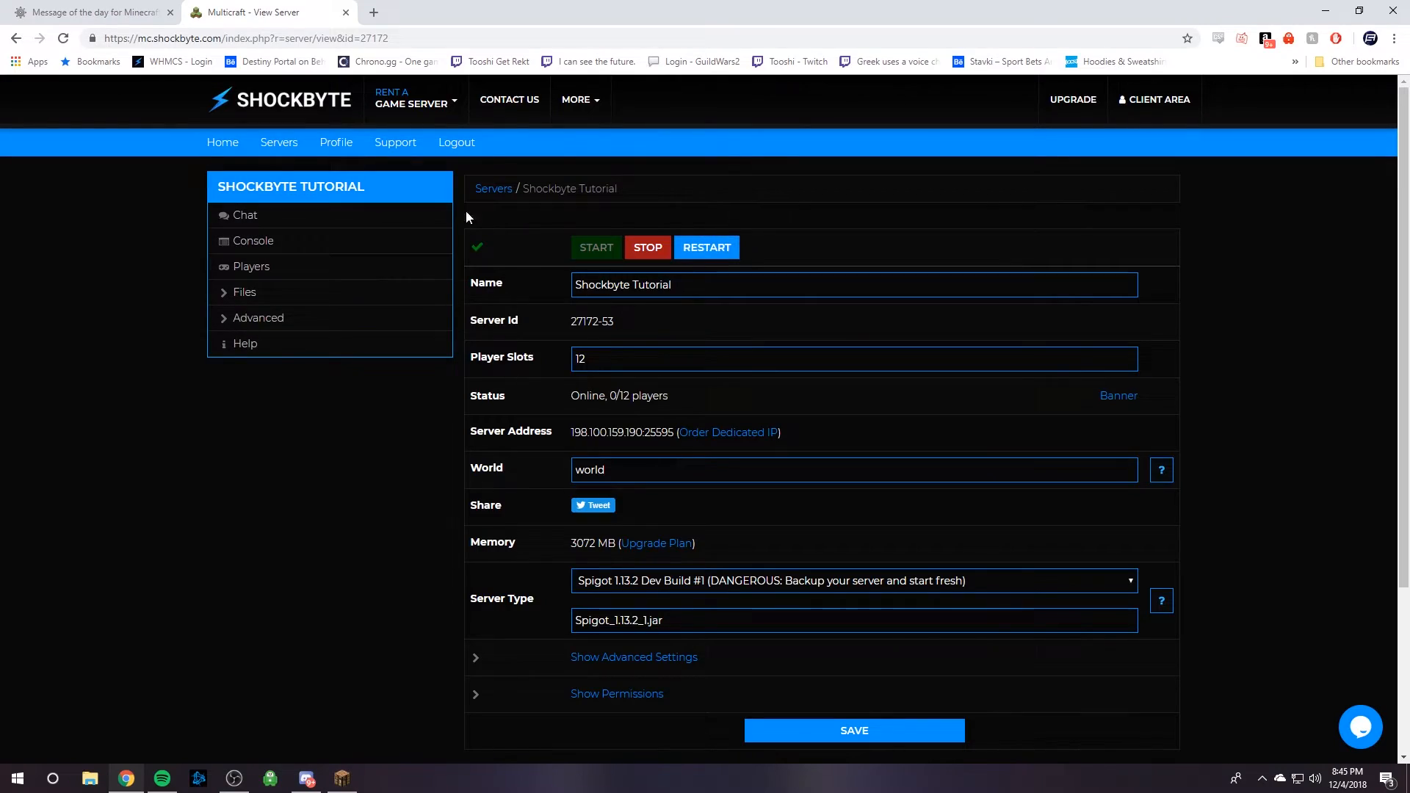